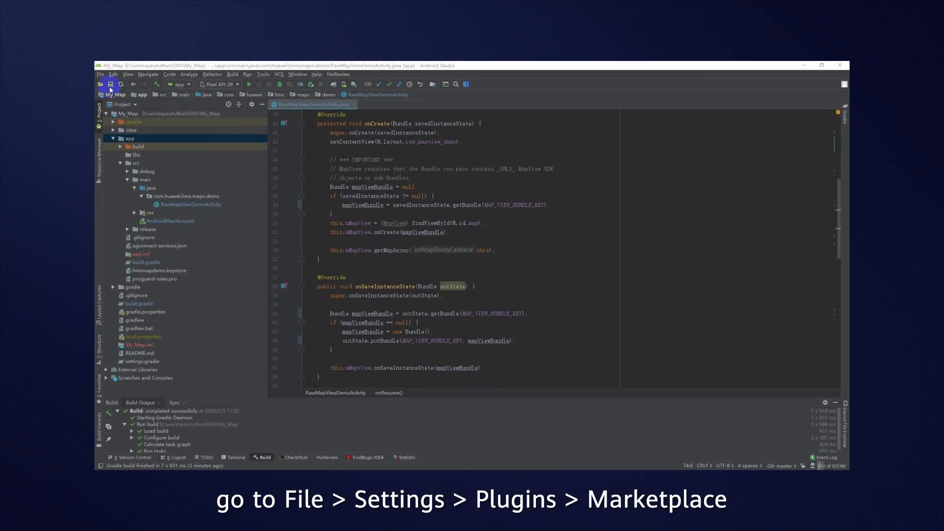
Step: Find the HMS ToolKit plugin by searching 'hms toolkit' in the Settings plugin Marketplace
{"action": "left_click", "coordinate": [101, 74]}
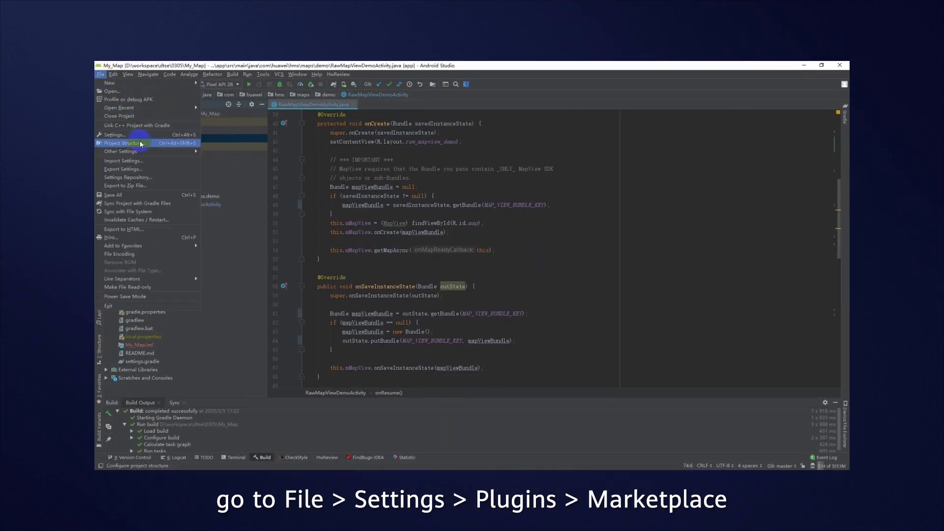
{"action": "left_click", "coordinate": [114, 135]}
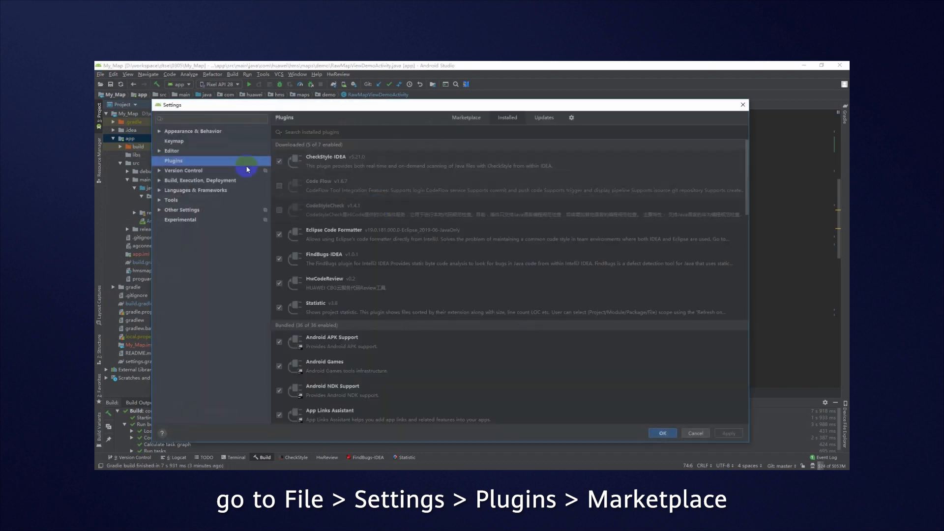
{"action": "left_click", "coordinate": [462, 117]}
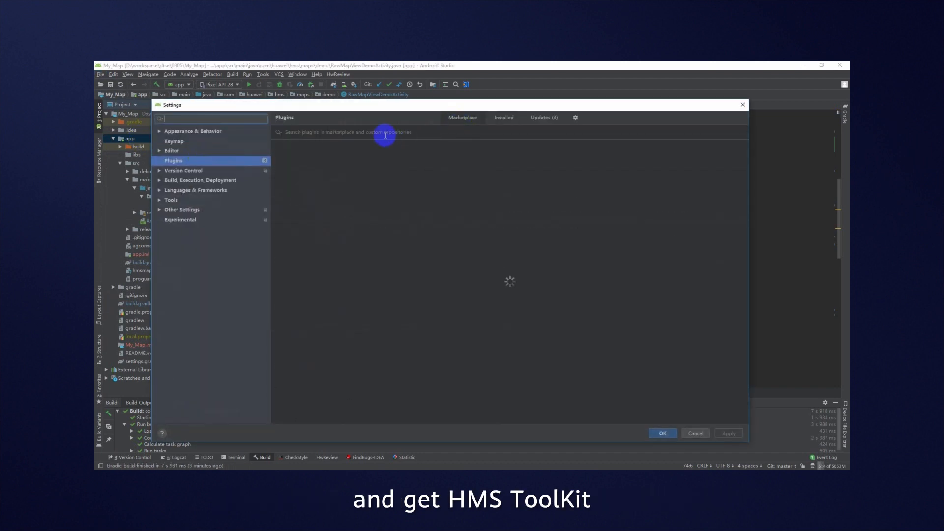
{"action": "type", "text": "hms toolkit"}
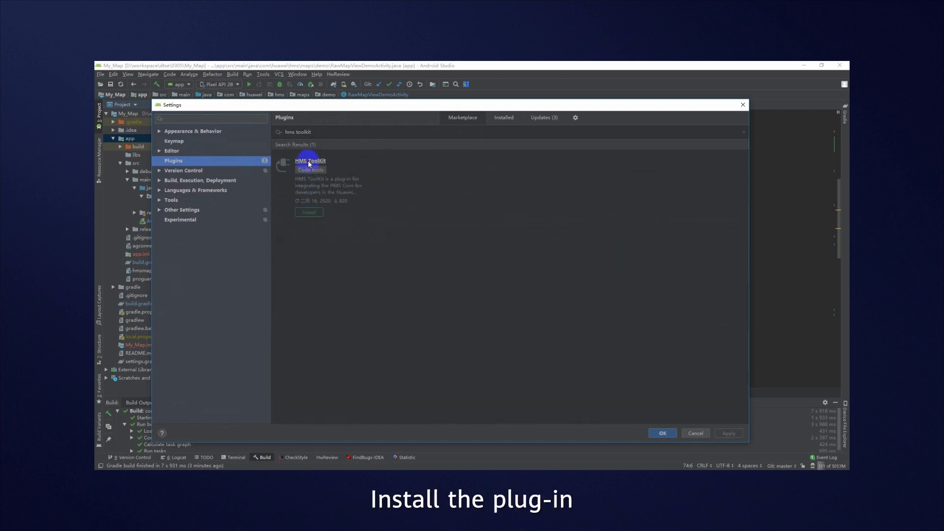
Step: Install HMS ToolKit and restart the IDE so the plugin takes effect
{"action": "left_click", "coordinate": [309, 212]}
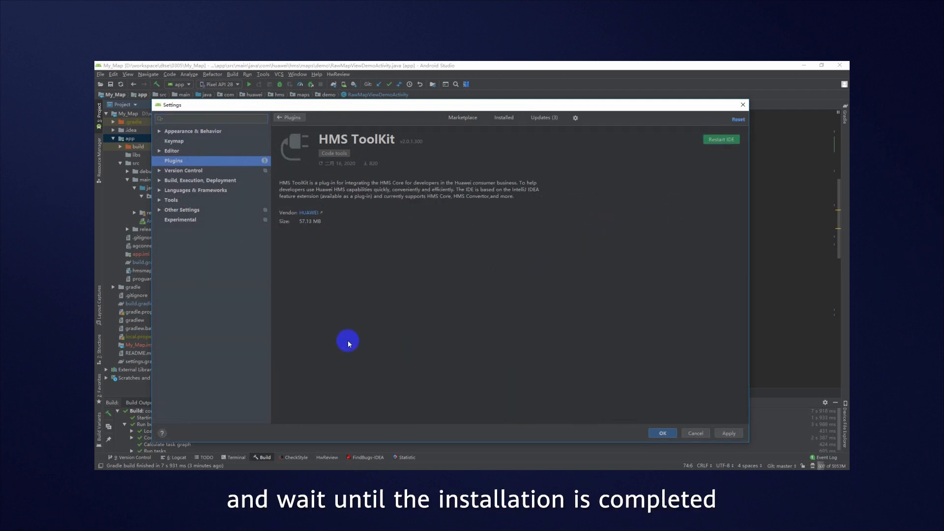
{"action": "mouse_move", "coordinate": [406, 164]}
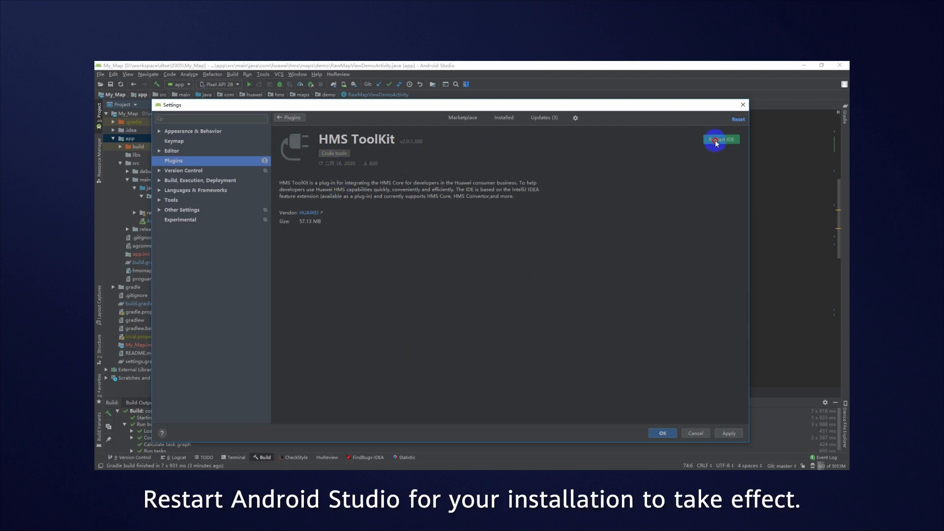
{"action": "left_click", "coordinate": [721, 138]}
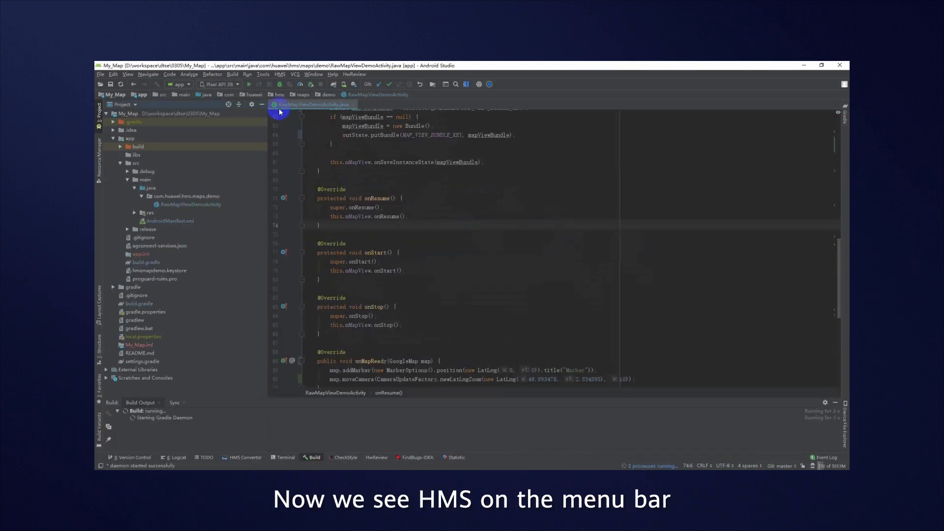
Step: Start a New Conversion from the HMS Convertor and agree to the HMS ToolKit user agreement
{"action": "left_click", "coordinate": [280, 74]}
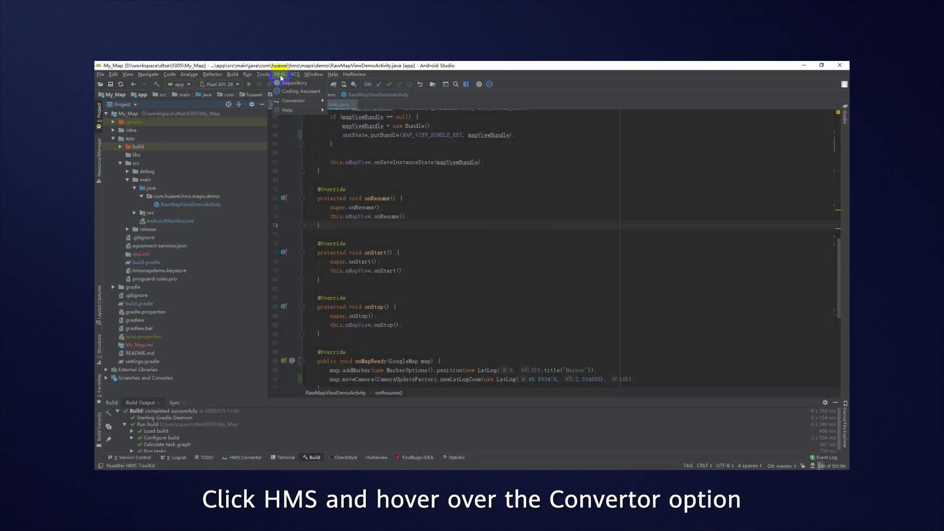
{"action": "mouse_move", "coordinate": [294, 100]}
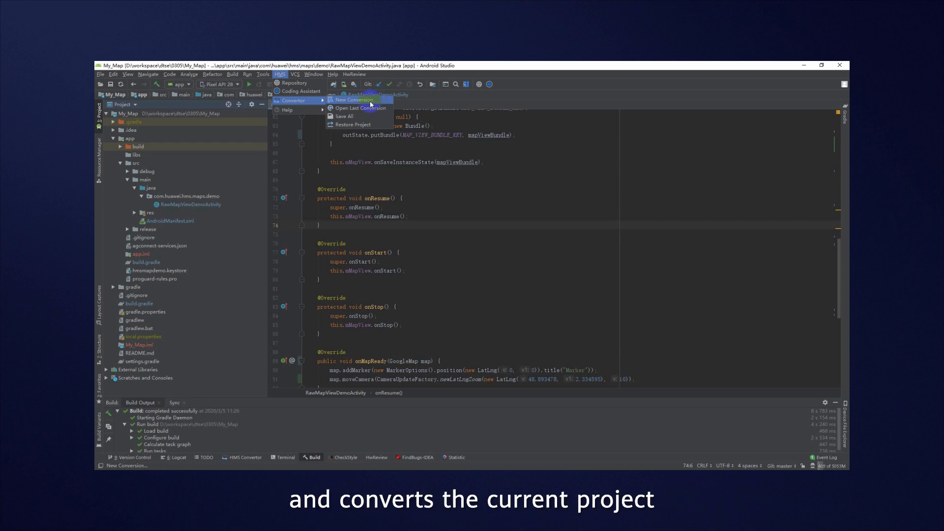
{"action": "mouse_move", "coordinate": [355, 108]}
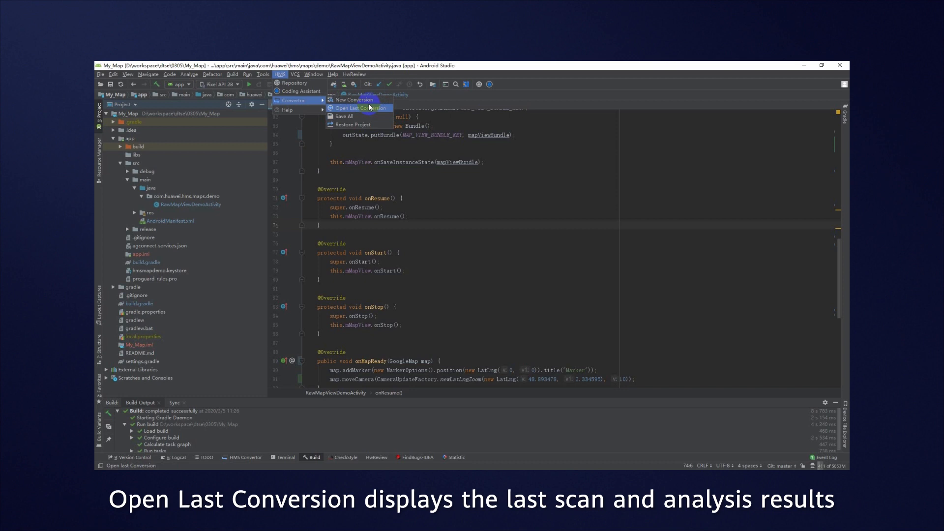
{"action": "mouse_move", "coordinate": [360, 116]}
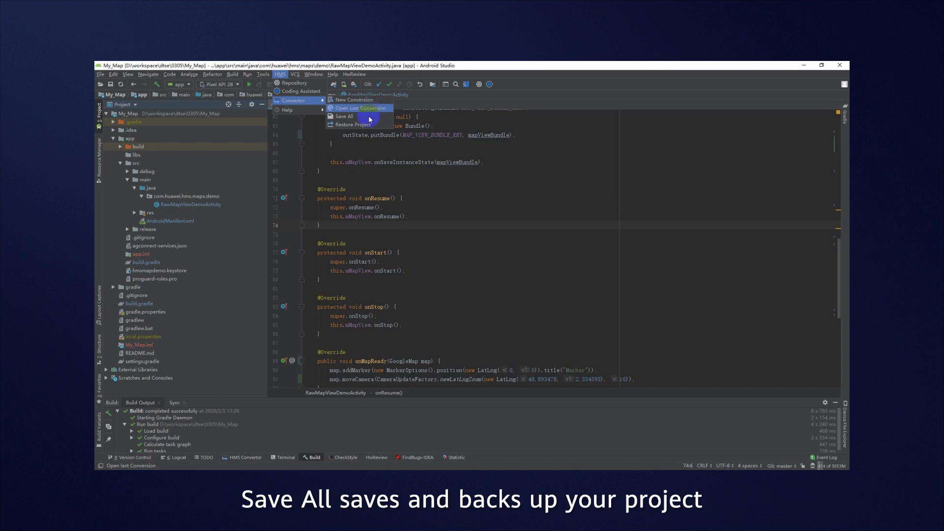
{"action": "mouse_move", "coordinate": [344, 116]}
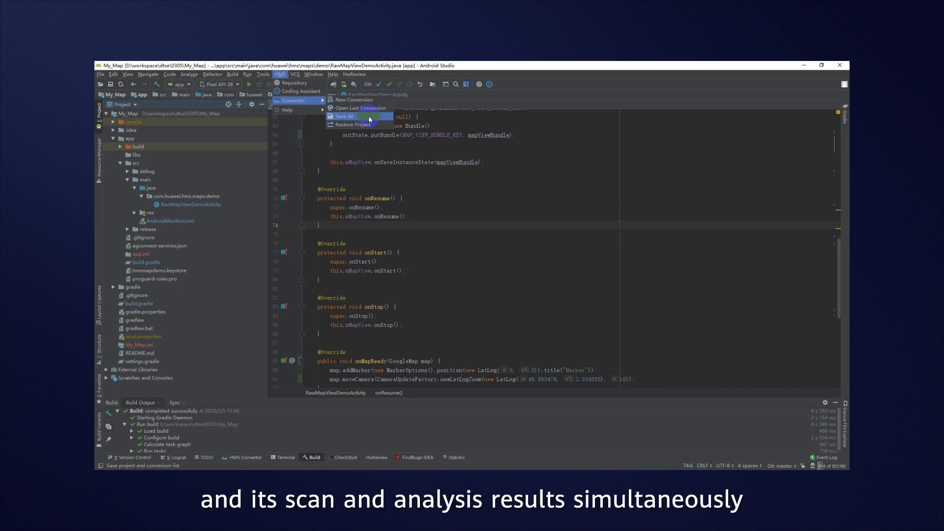
{"action": "mouse_move", "coordinate": [352, 125]}
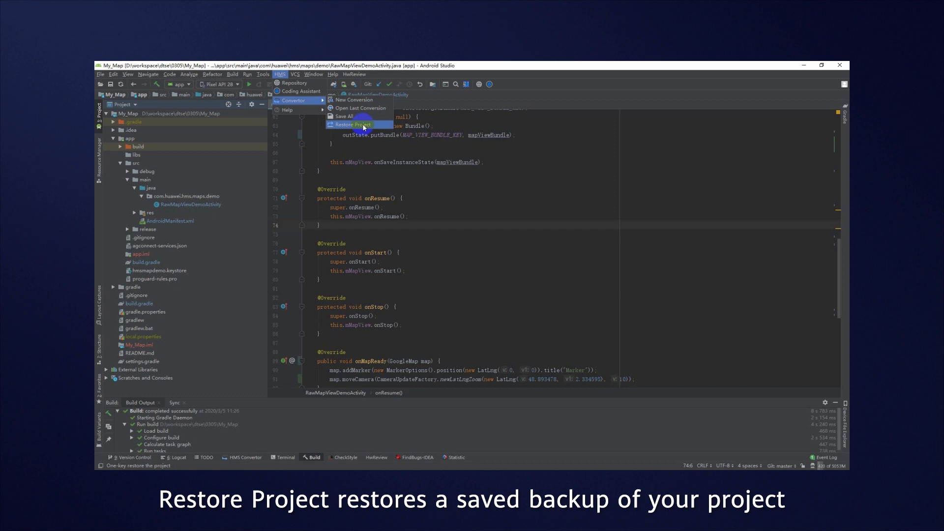
{"action": "mouse_move", "coordinate": [355, 100]}
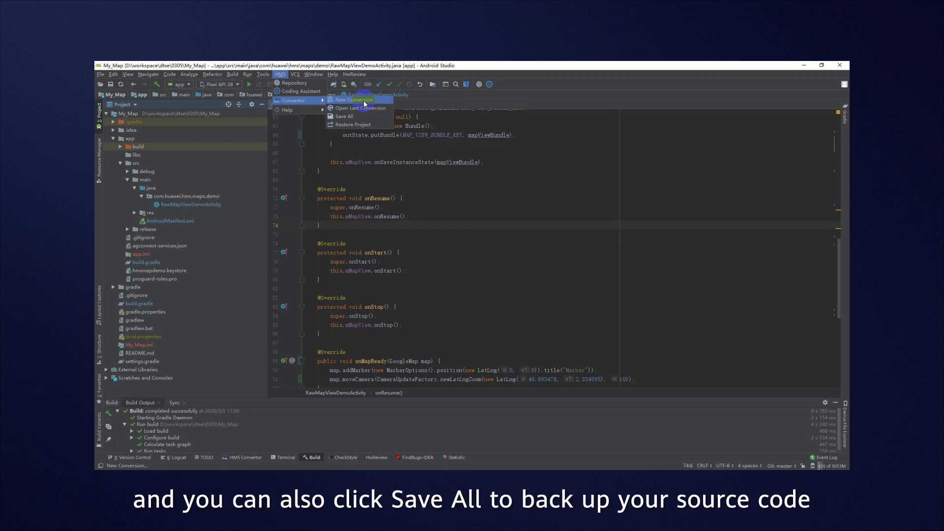
{"action": "mouse_move", "coordinate": [343, 116]}
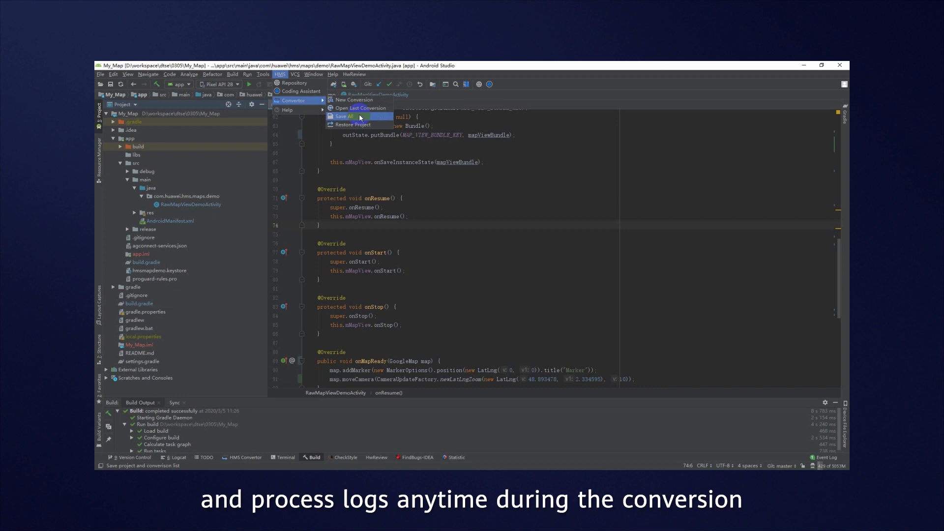
{"action": "mouse_move", "coordinate": [354, 99]}
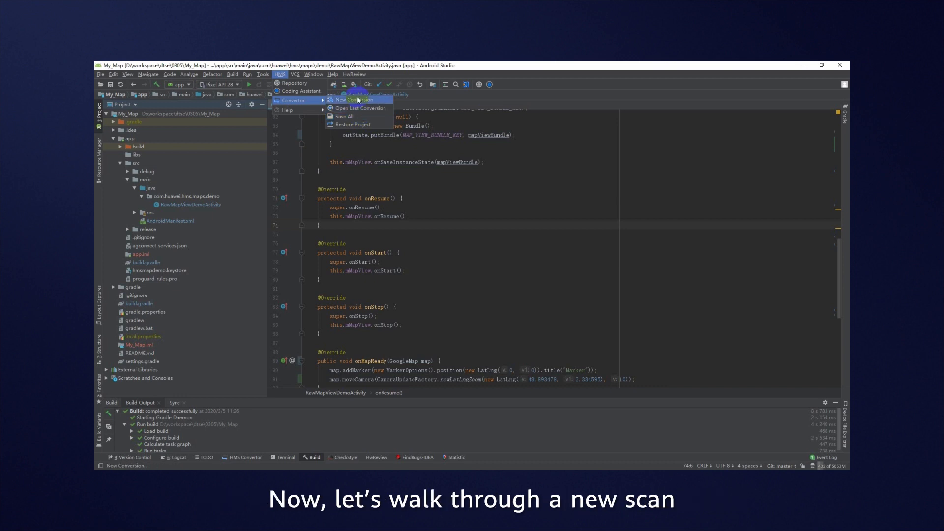
{"action": "left_click", "coordinate": [354, 100]}
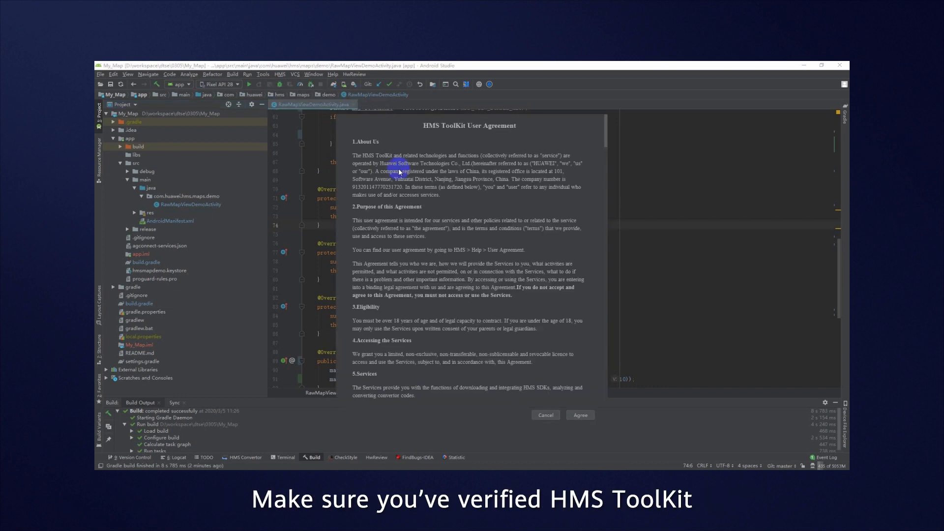
{"action": "scroll", "scroll_direction": "down", "scroll_amount": 3}
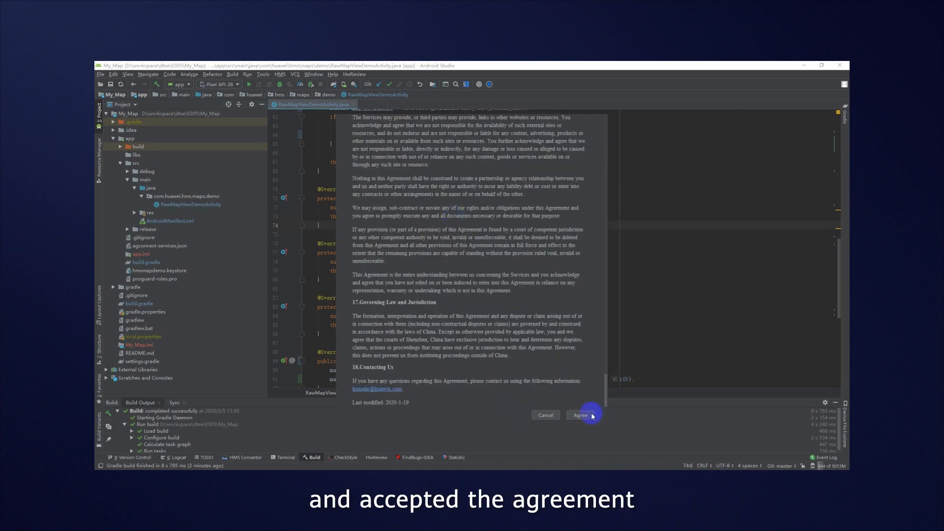
{"action": "left_click", "coordinate": [581, 415]}
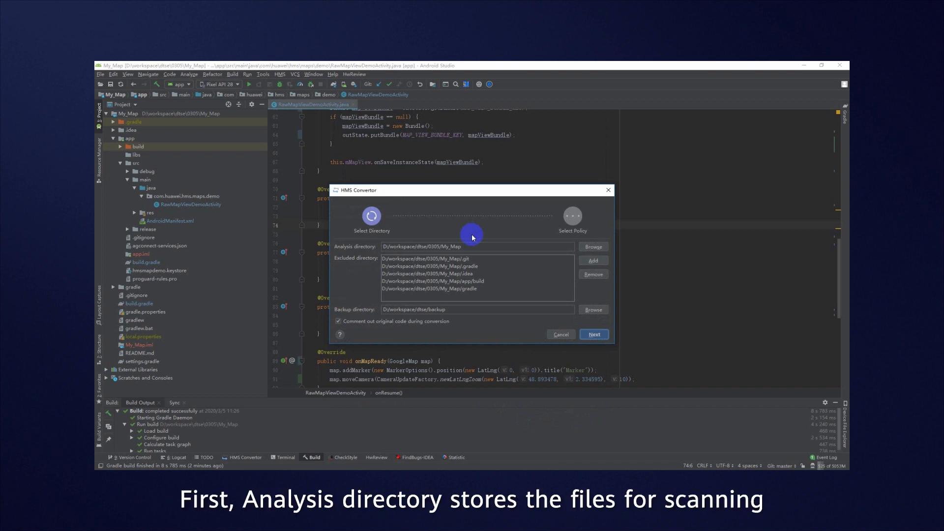
{"action": "mouse_move", "coordinate": [357, 249]}
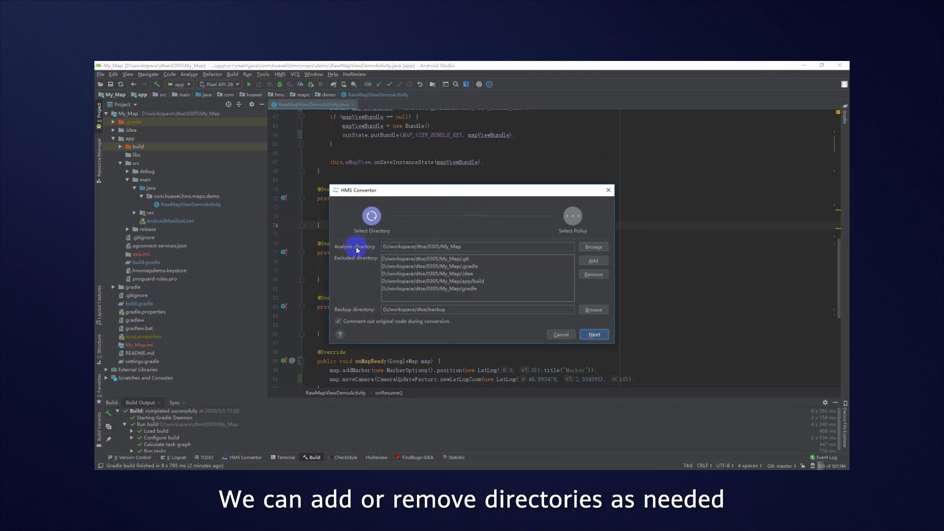
{"action": "mouse_move", "coordinate": [493, 249]}
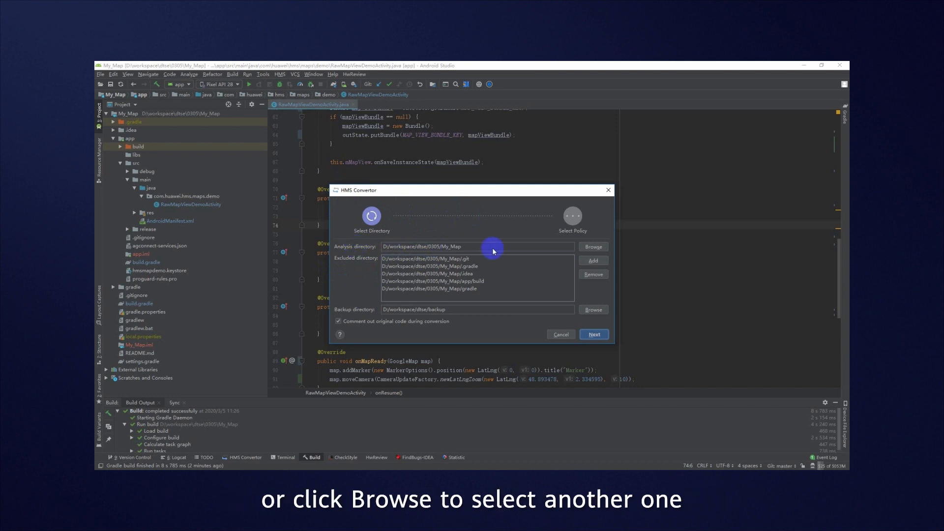
{"action": "mouse_move", "coordinate": [592, 246]}
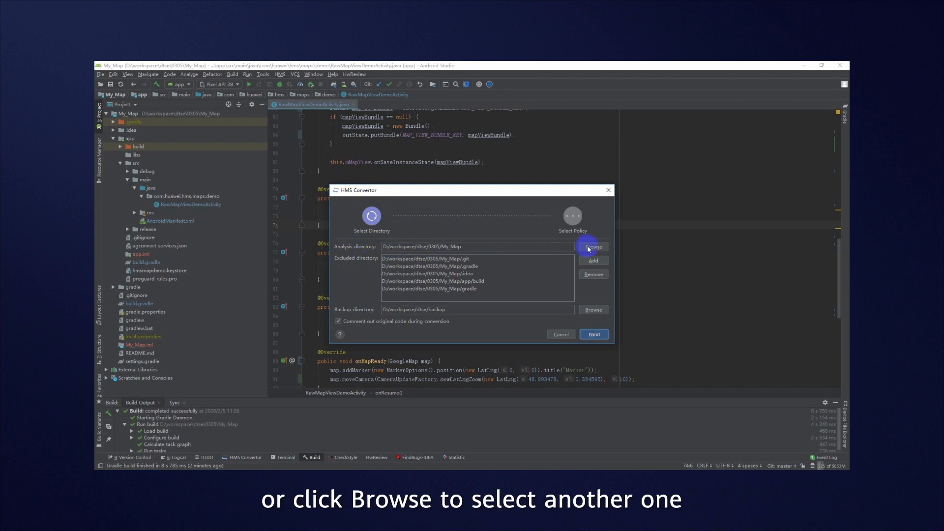
{"action": "mouse_move", "coordinate": [362, 274]}
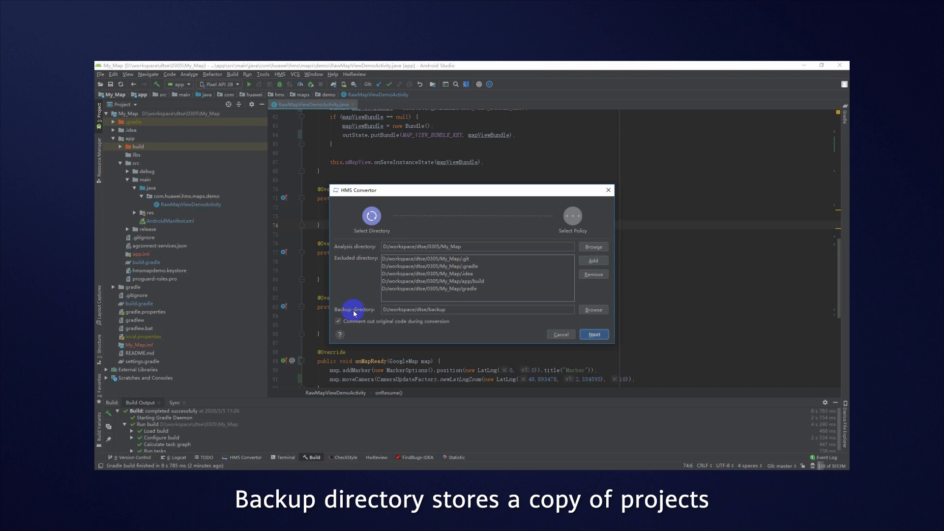
{"action": "mouse_move", "coordinate": [460, 313]}
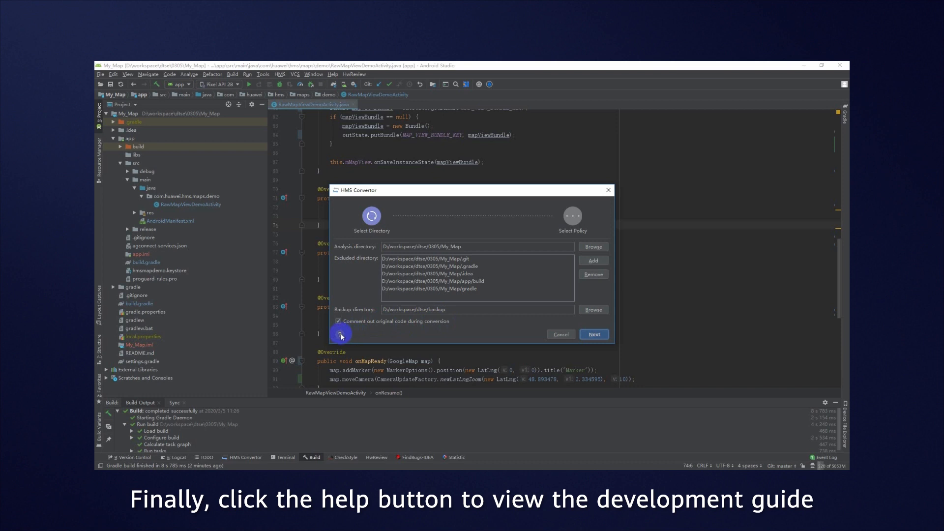
Step: Consult the convertor development guide, then proceed with default directories to analyse My_Map
{"action": "left_click", "coordinate": [341, 333]}
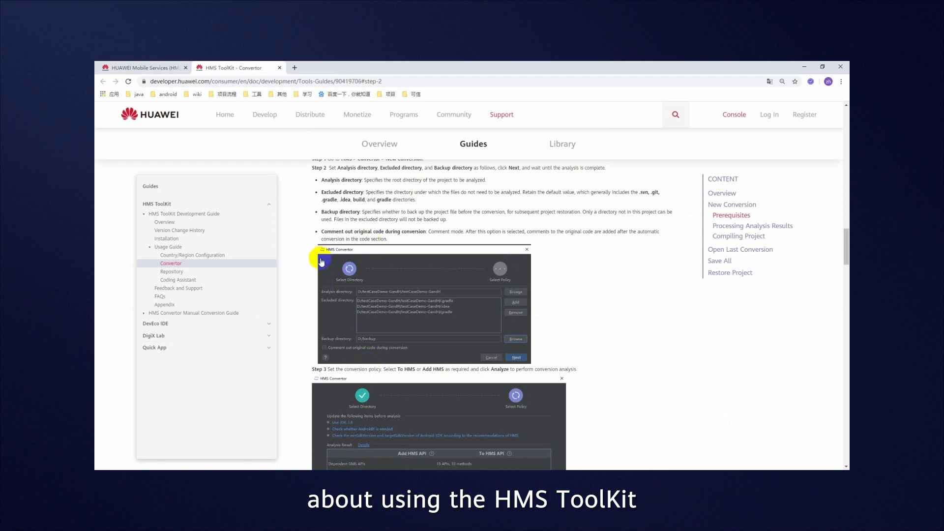
{"action": "scroll", "scroll_direction": "down", "scroll_amount": 3}
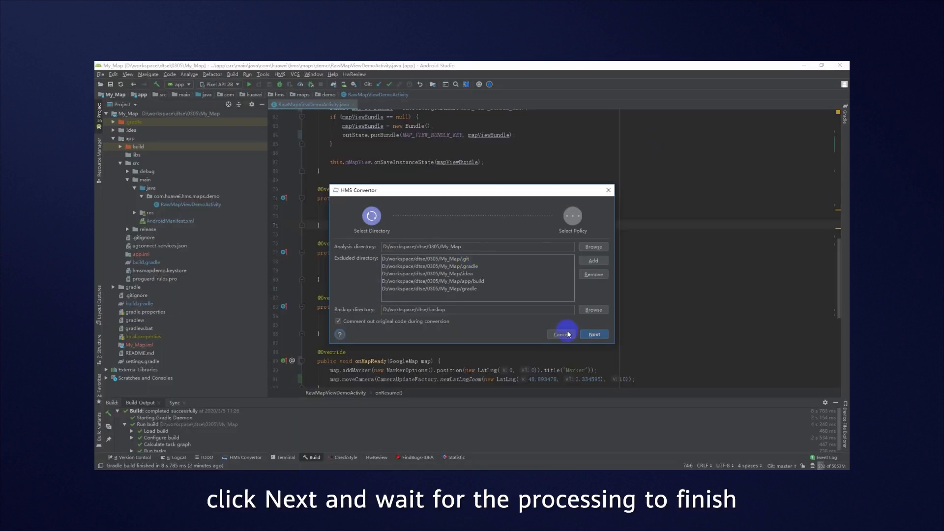
{"action": "left_click", "coordinate": [593, 334]}
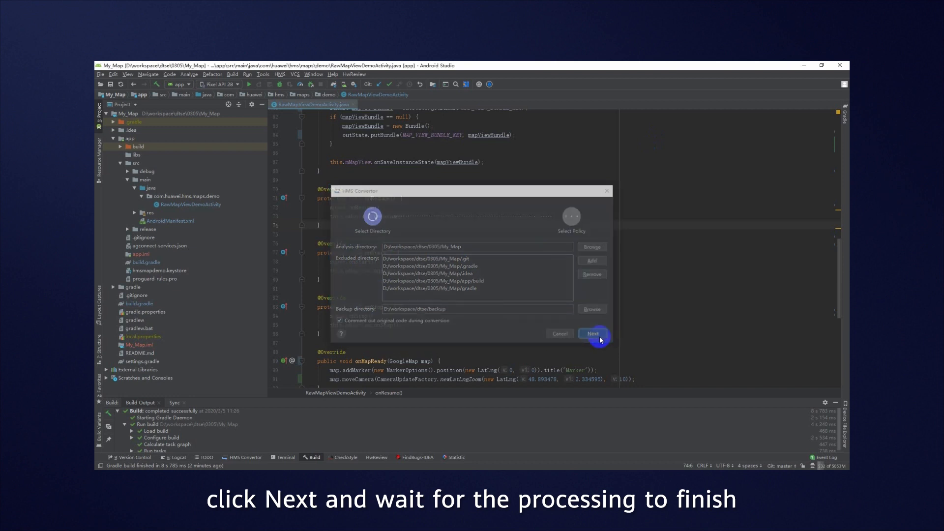
{"action": "left_click", "coordinate": [592, 333]}
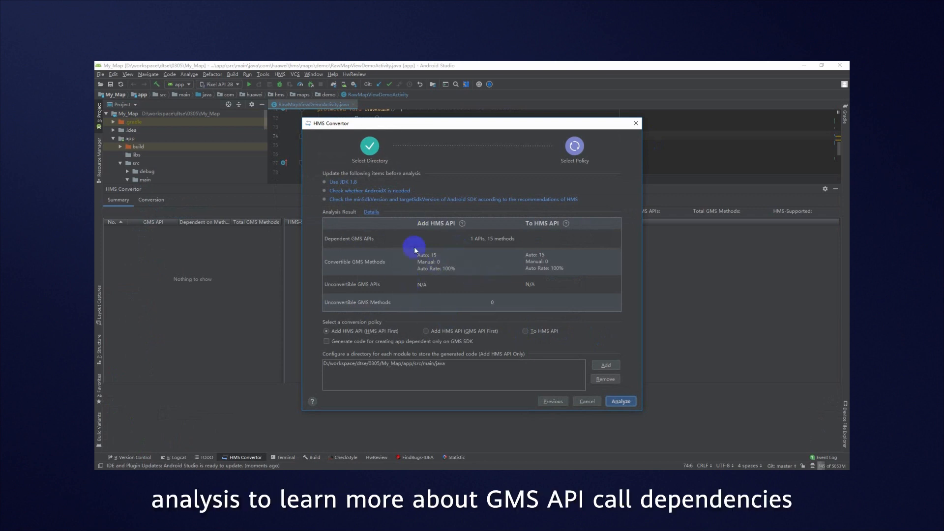
{"action": "mouse_move", "coordinate": [407, 207]}
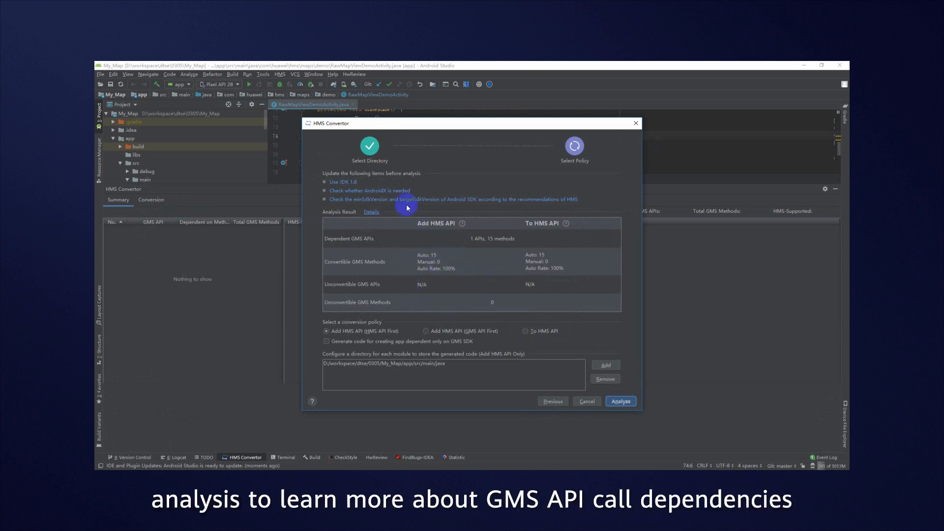
{"action": "mouse_move", "coordinate": [395, 197]}
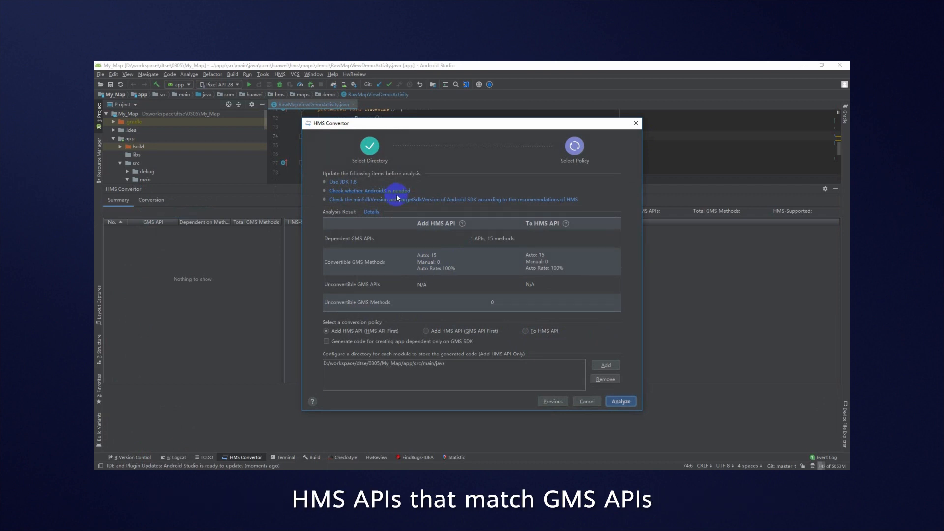
{"action": "mouse_move", "coordinate": [406, 219]}
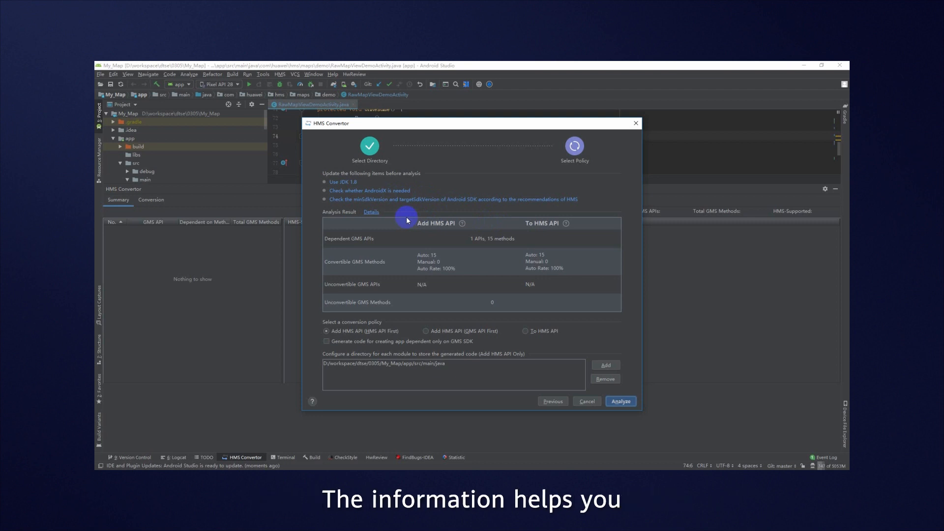
{"action": "mouse_move", "coordinate": [415, 240]}
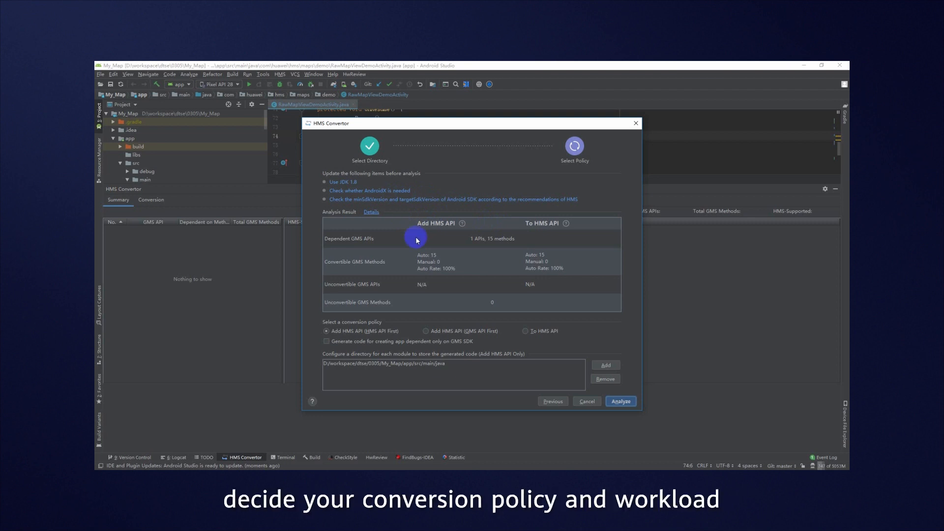
{"action": "mouse_move", "coordinate": [475, 256]}
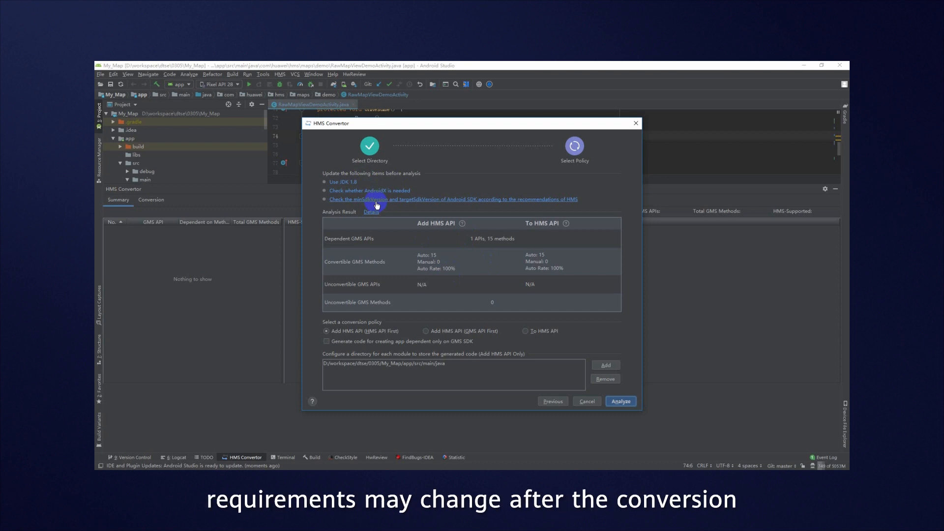
{"action": "mouse_move", "coordinate": [430, 199]}
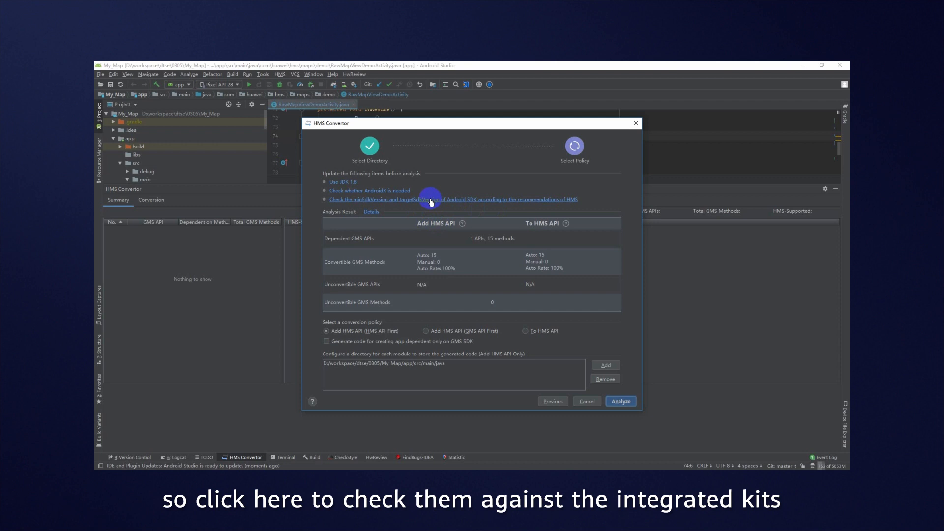
{"action": "left_click", "coordinate": [453, 198]}
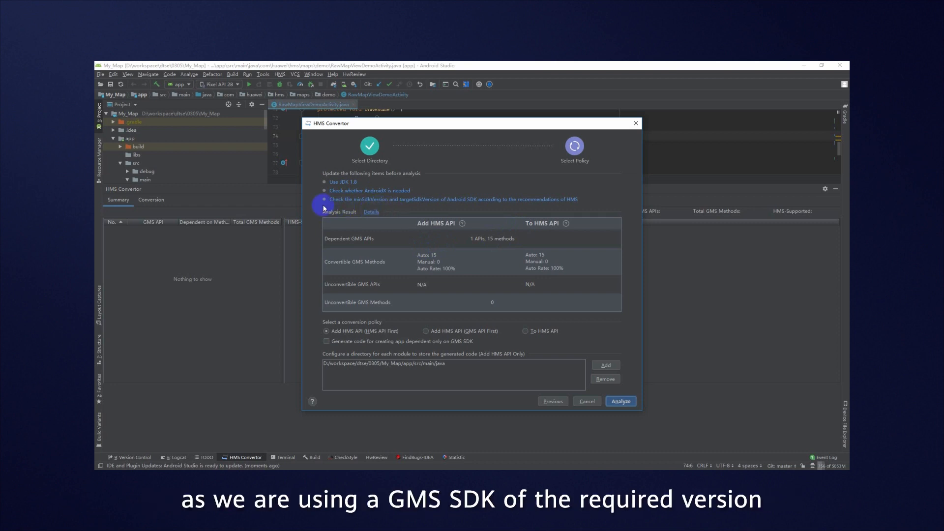
{"action": "mouse_move", "coordinate": [400, 208]}
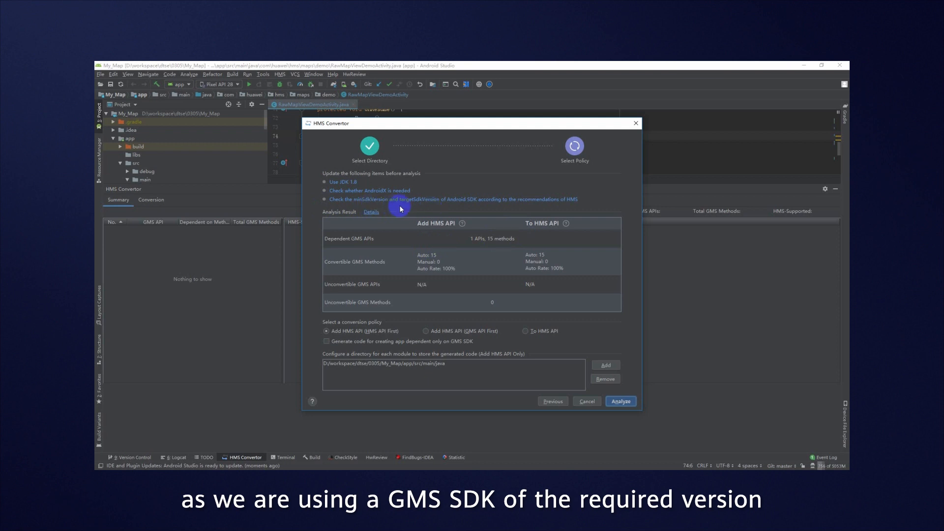
{"action": "mouse_move", "coordinate": [485, 232]}
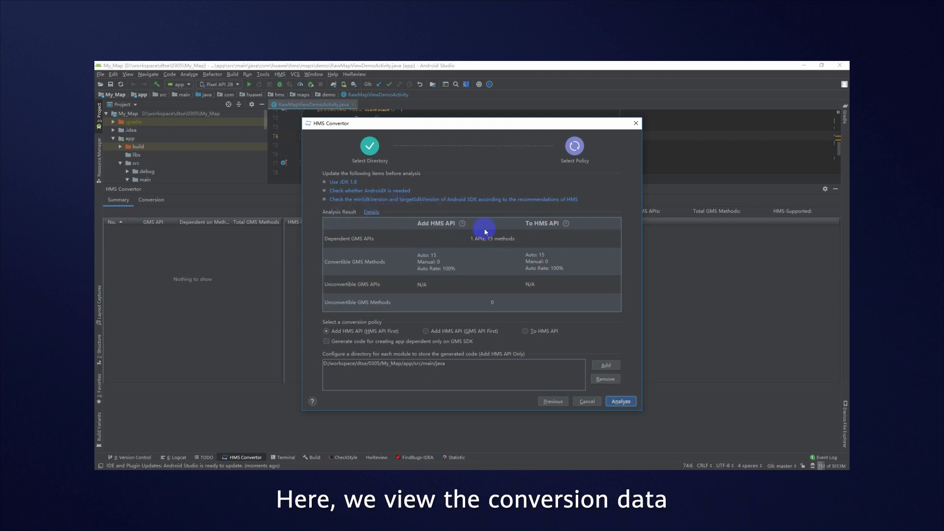
{"action": "mouse_move", "coordinate": [371, 273]}
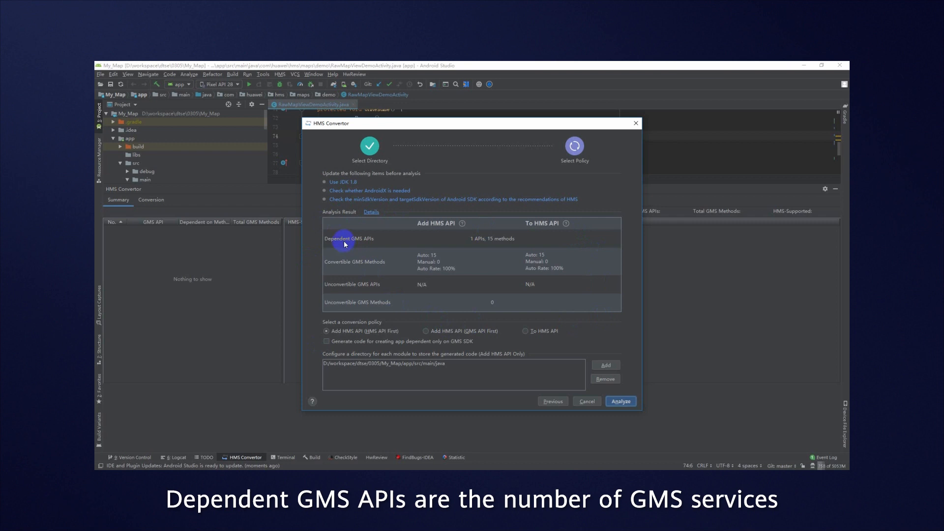
{"action": "mouse_move", "coordinate": [511, 246]}
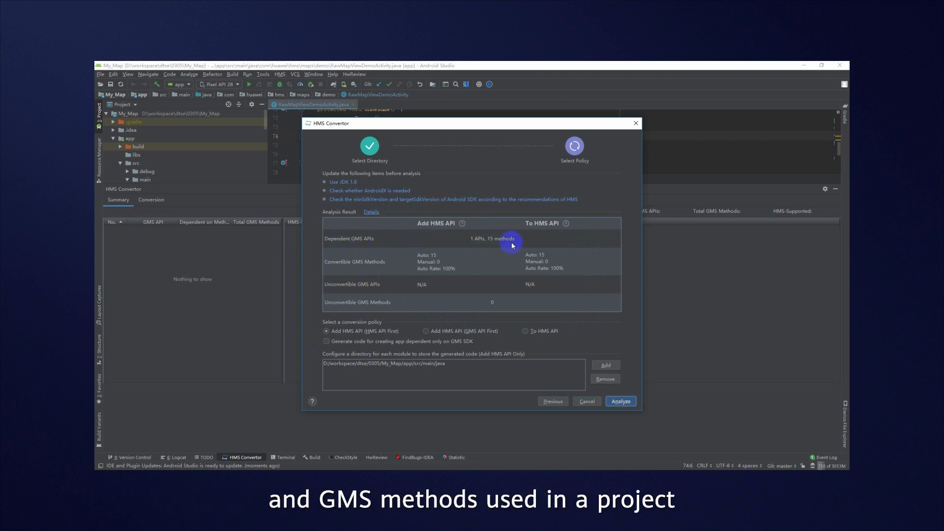
{"action": "mouse_move", "coordinate": [355, 269]}
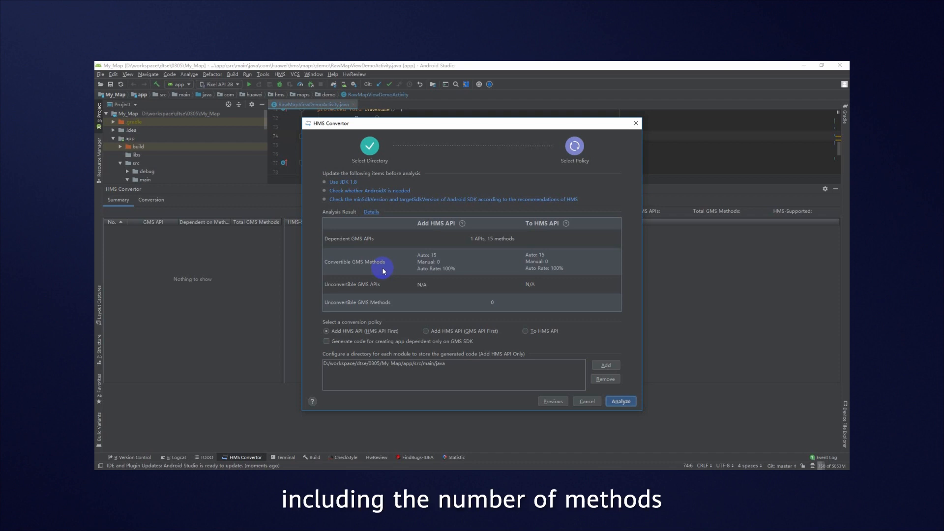
{"action": "mouse_move", "coordinate": [482, 269]}
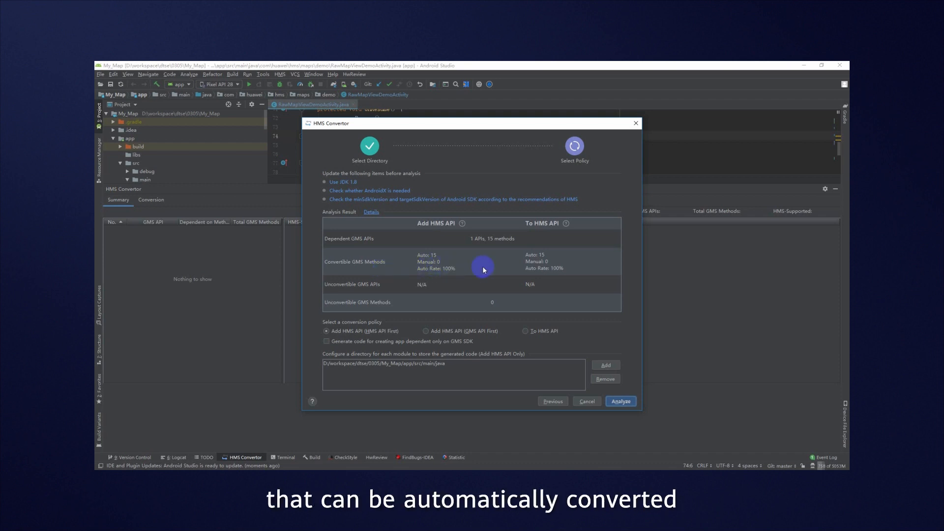
{"action": "mouse_move", "coordinate": [559, 270]}
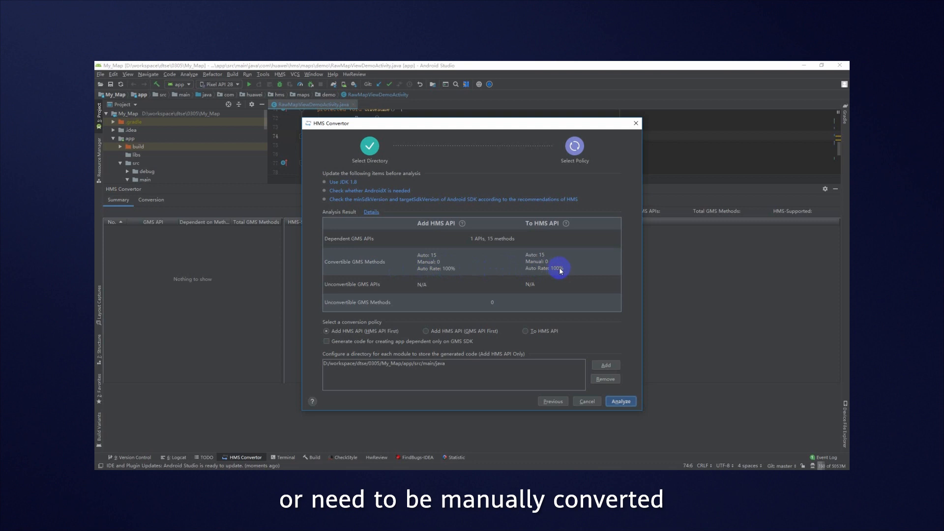
{"action": "mouse_move", "coordinate": [445, 273]}
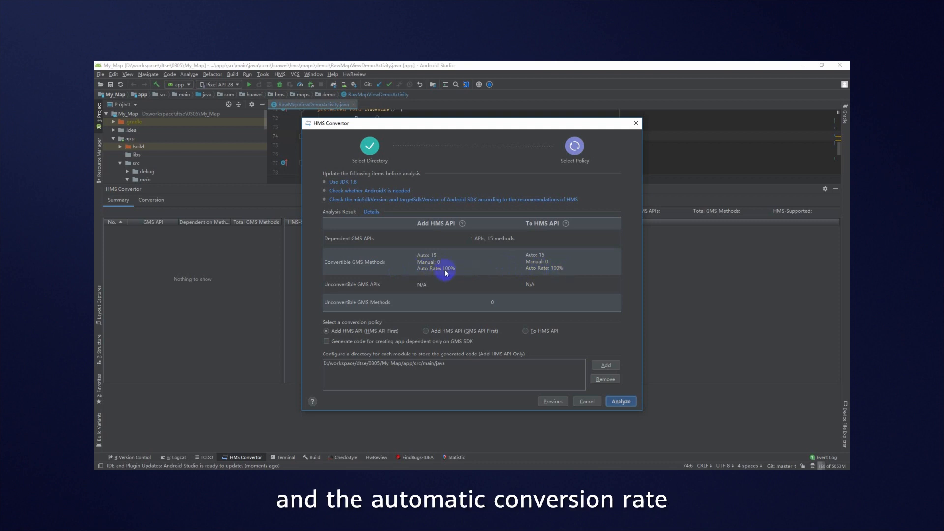
{"action": "mouse_move", "coordinate": [355, 289]}
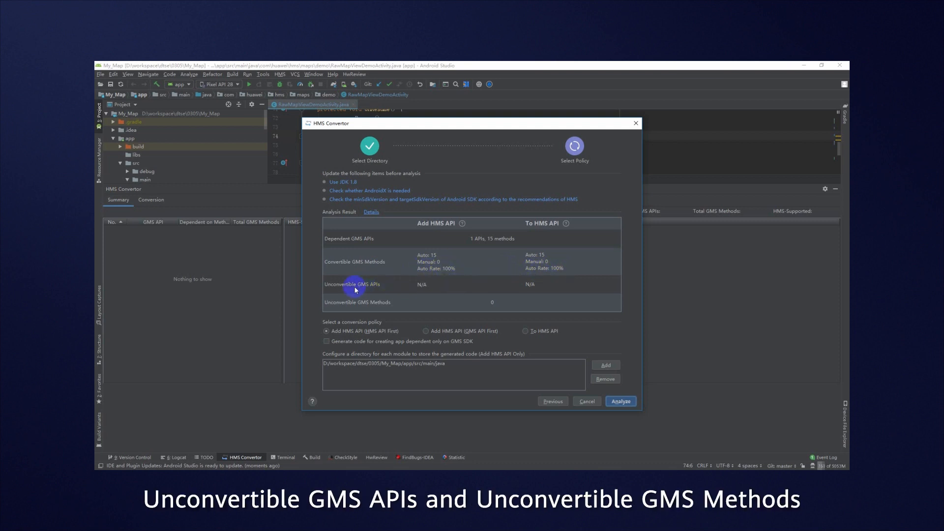
{"action": "mouse_move", "coordinate": [352, 309]}
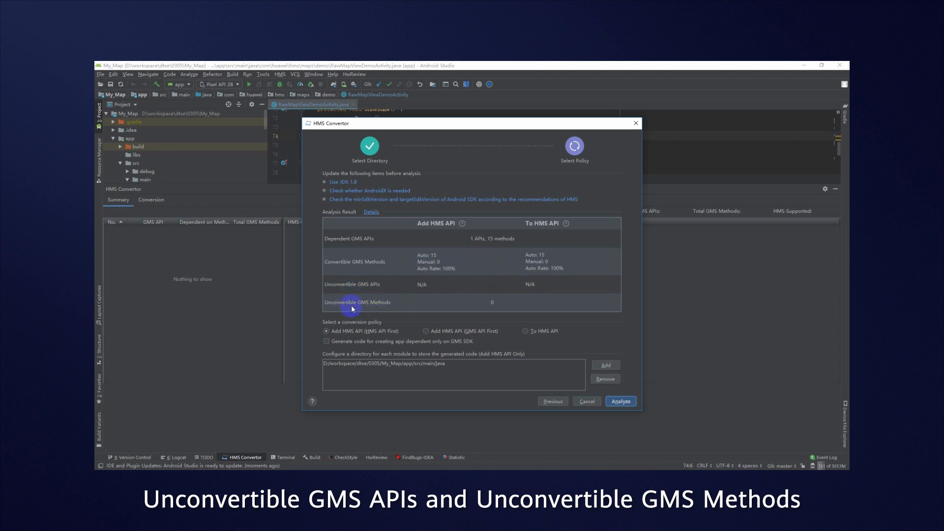
{"action": "mouse_move", "coordinate": [379, 309]}
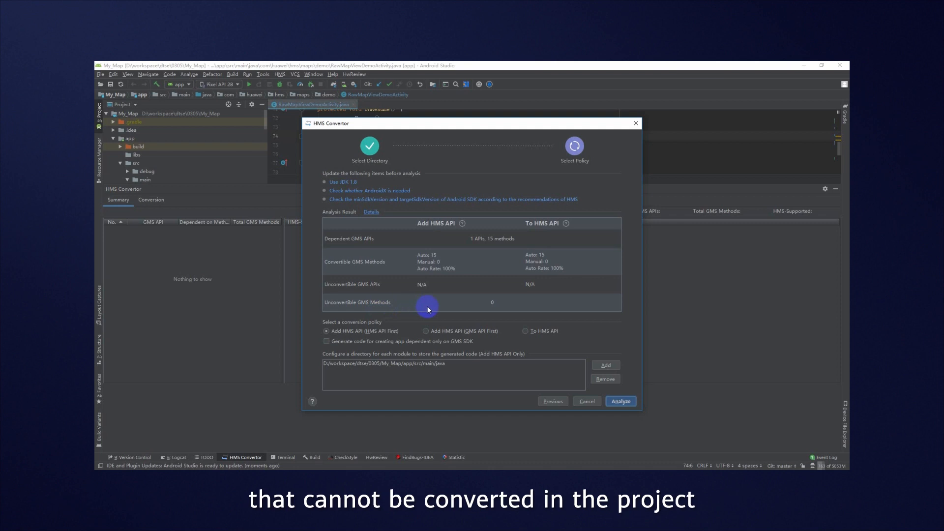
{"action": "mouse_move", "coordinate": [485, 308]}
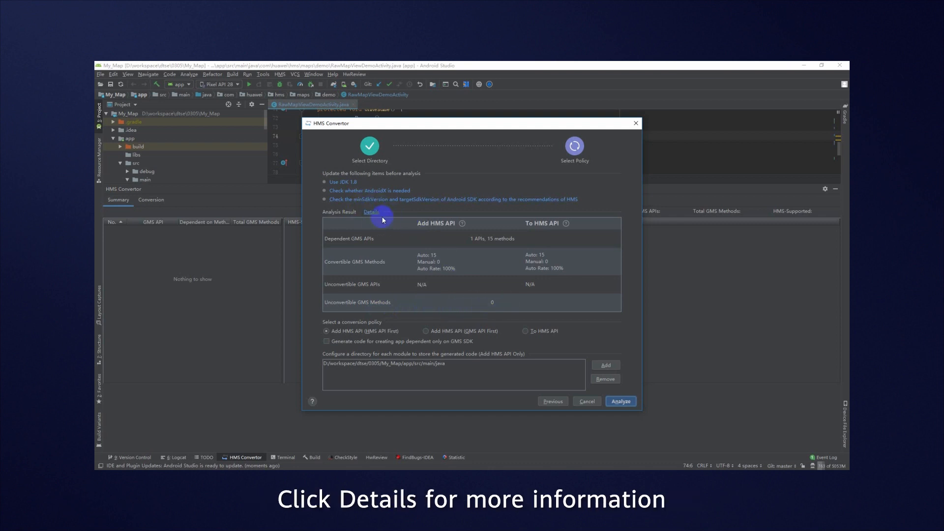
Step: Show the Details list of the Map GMS API and its 15 called methods
{"action": "left_click", "coordinate": [372, 212]}
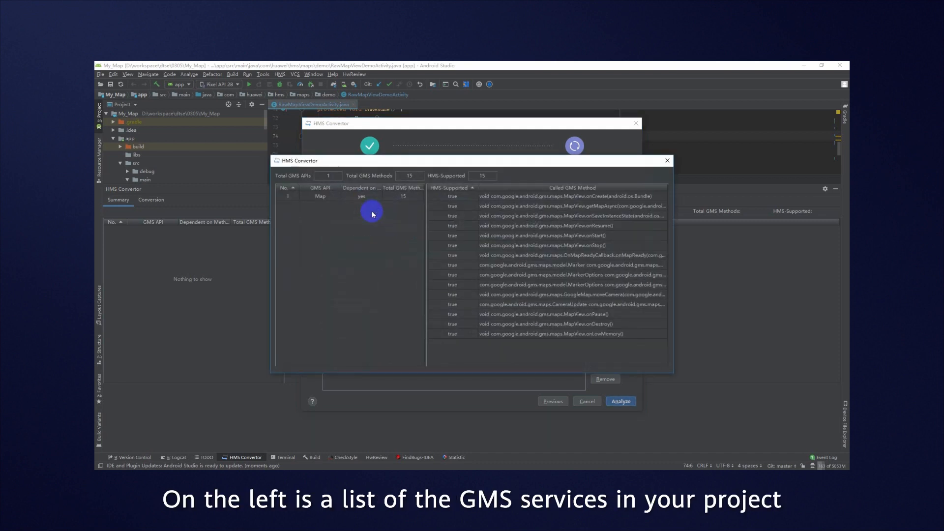
{"action": "mouse_move", "coordinate": [328, 234]}
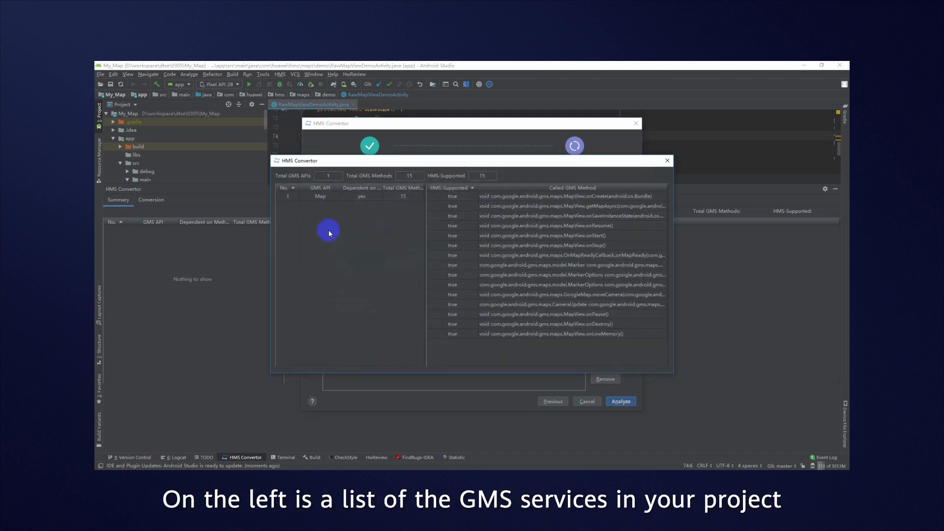
{"action": "mouse_move", "coordinate": [529, 227]}
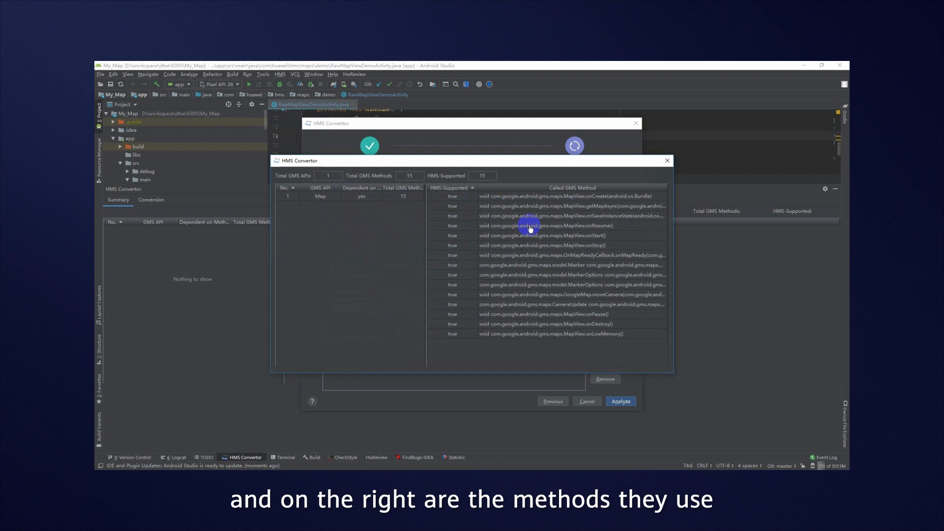
{"action": "mouse_move", "coordinate": [443, 189]}
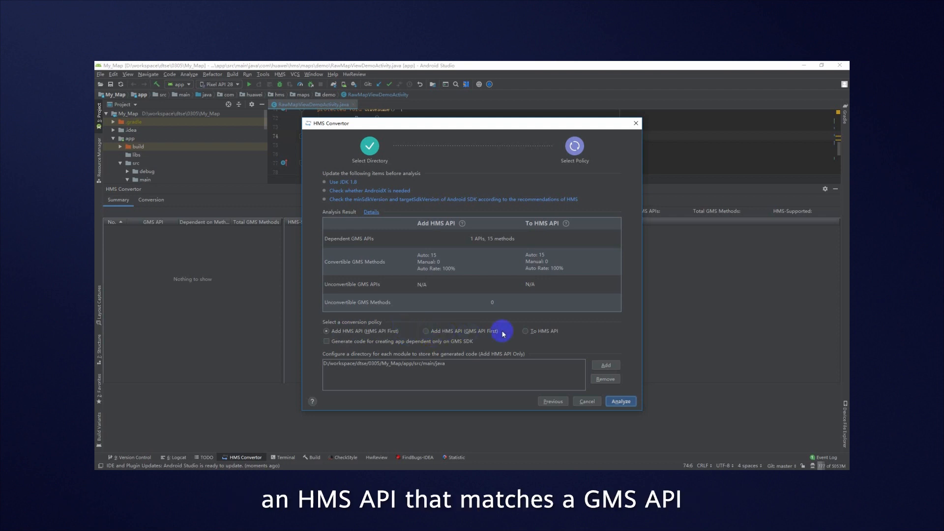
{"action": "mouse_move", "coordinate": [464, 330]}
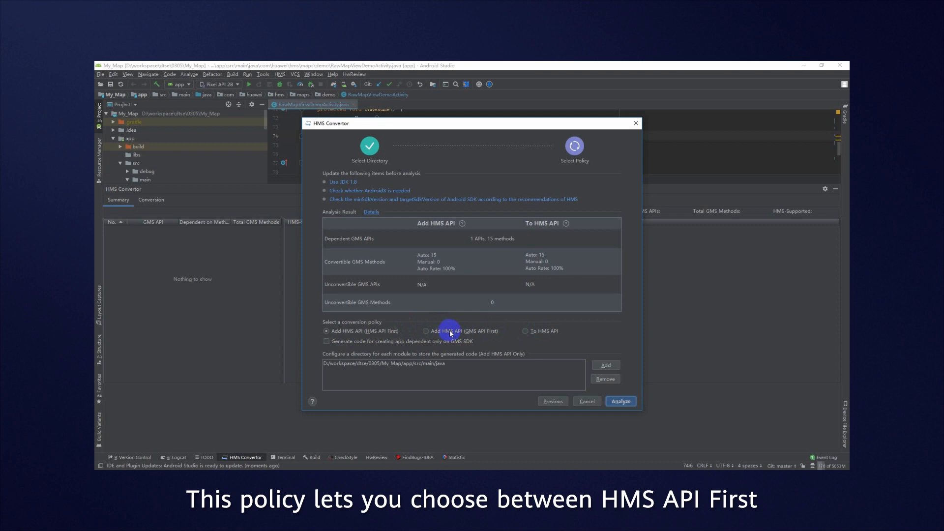
{"action": "mouse_move", "coordinate": [364, 327]}
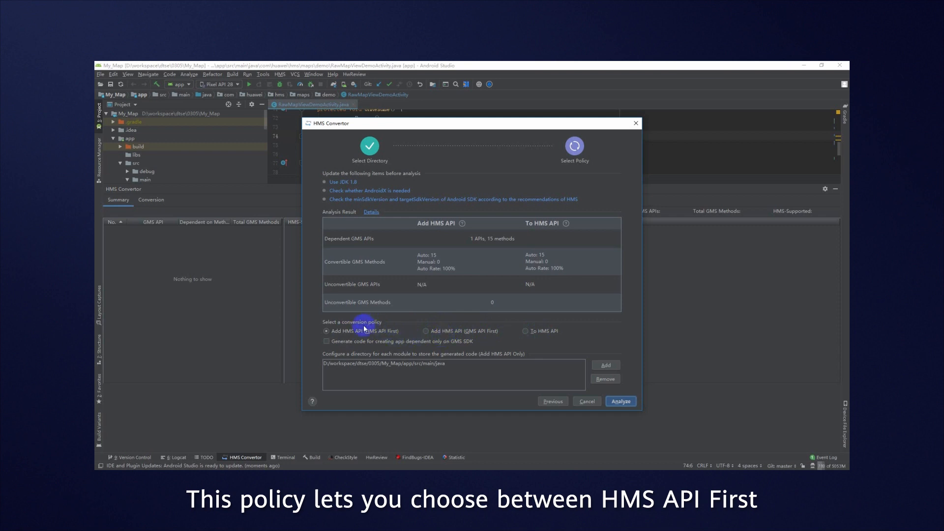
{"action": "mouse_move", "coordinate": [428, 332]}
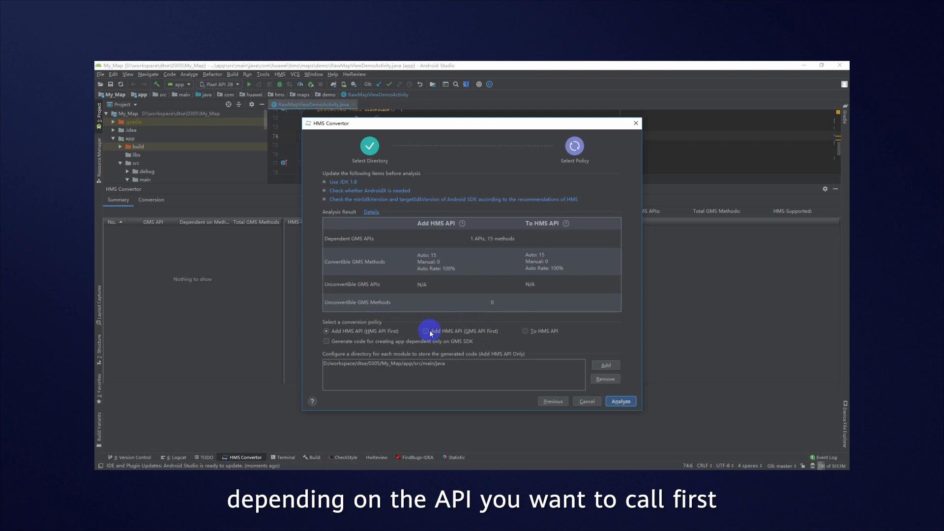
{"action": "mouse_move", "coordinate": [412, 351]}
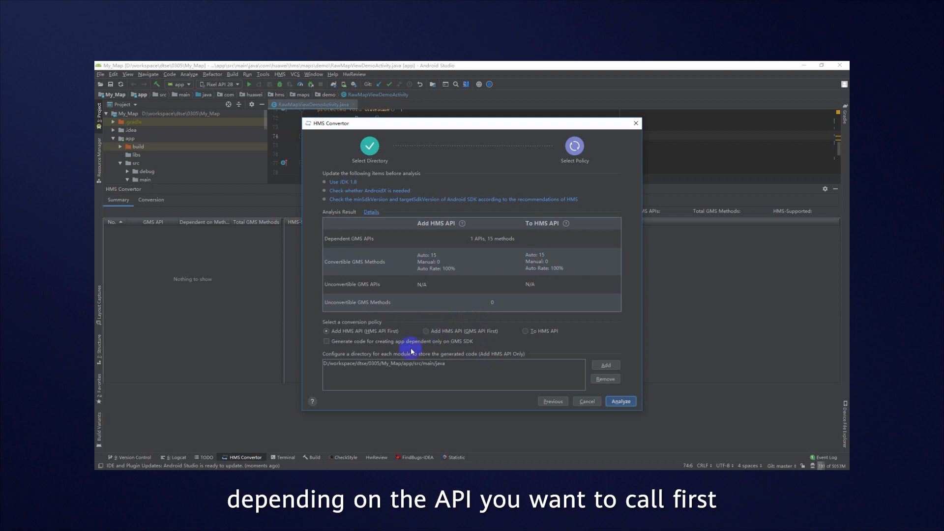
{"action": "mouse_move", "coordinate": [356, 373]}
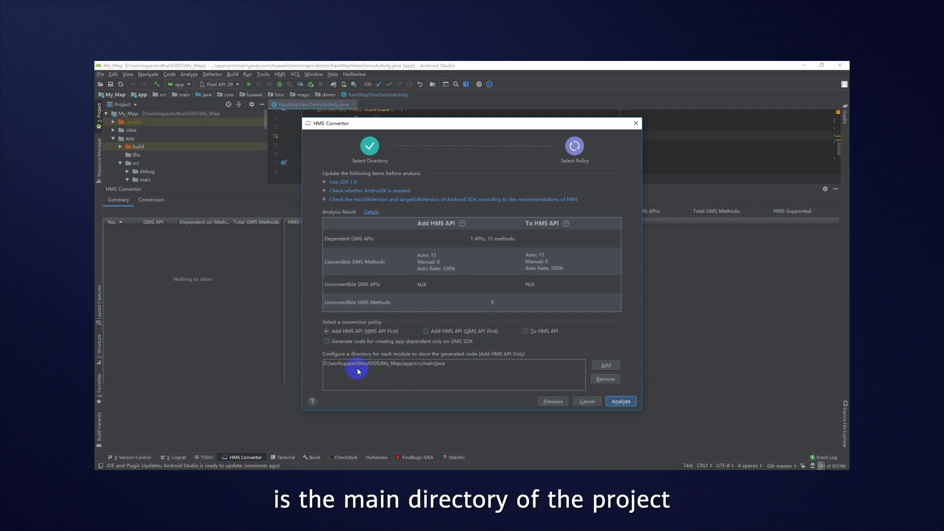
{"action": "mouse_move", "coordinate": [583, 375]}
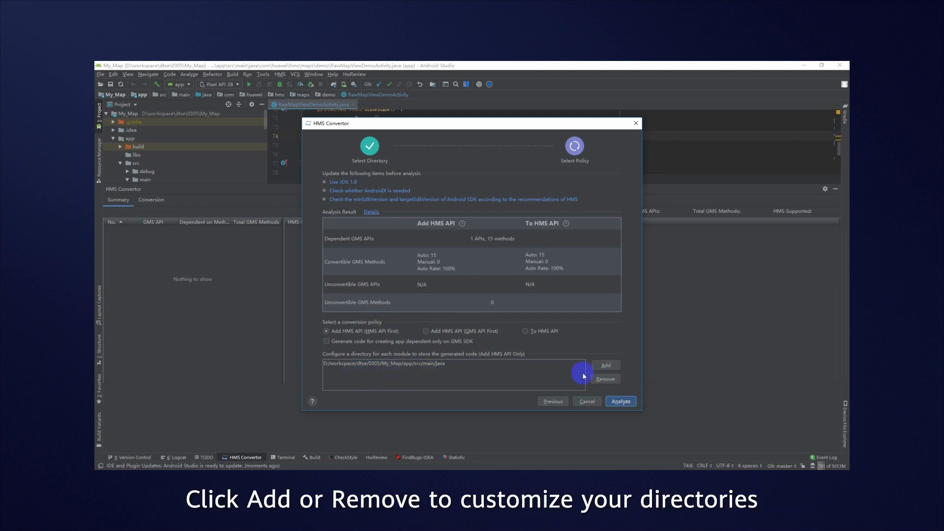
{"action": "mouse_move", "coordinate": [487, 378]}
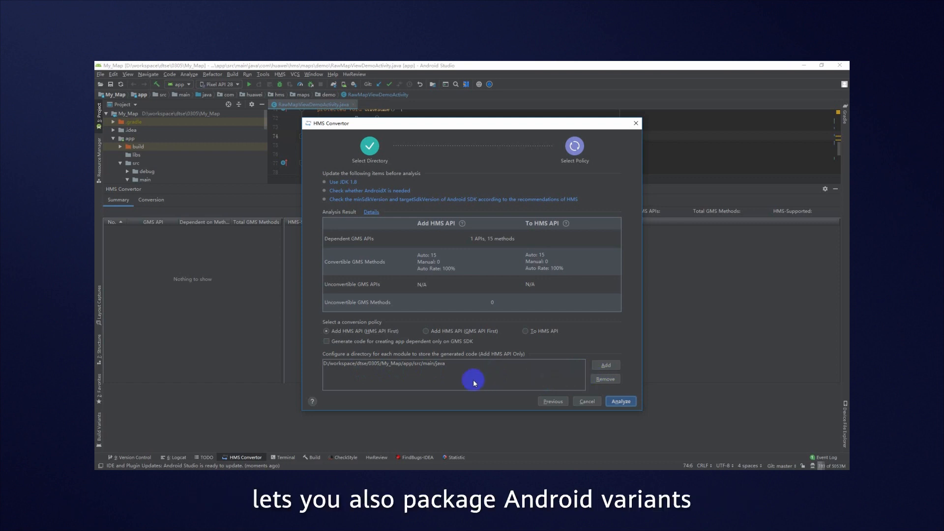
{"action": "mouse_move", "coordinate": [425, 379]}
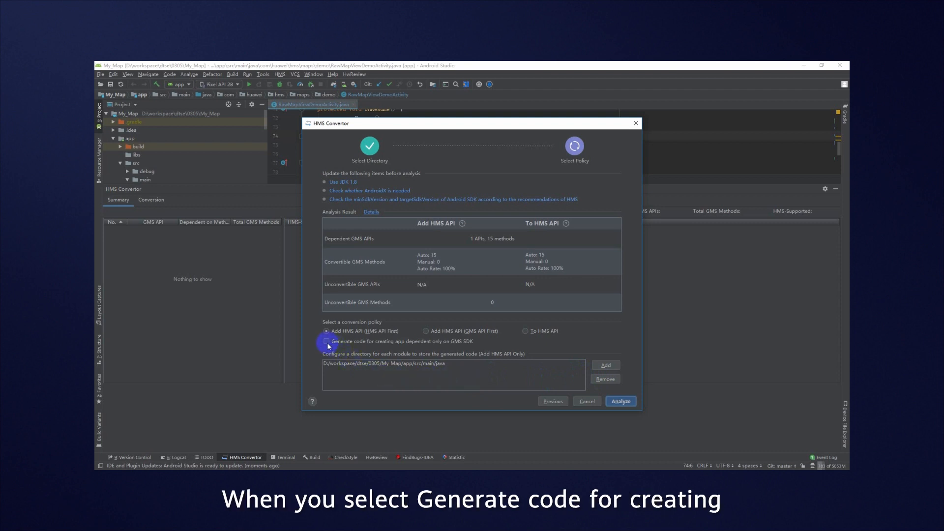
Step: Enable GMS-only variant code generation and follow the warning's 'here' link to the product variant APK guide
{"action": "left_click", "coordinate": [326, 342]}
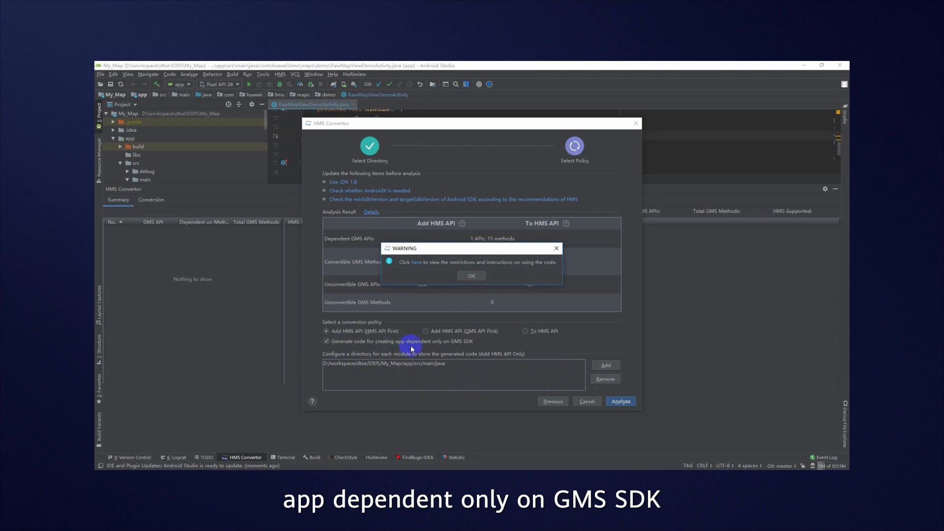
{"action": "mouse_move", "coordinate": [419, 268]}
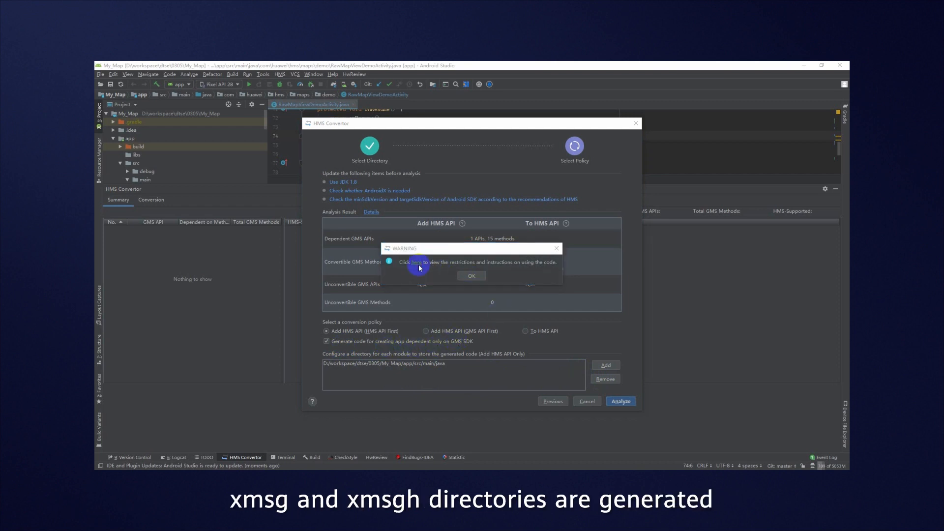
{"action": "left_click", "coordinate": [415, 262]}
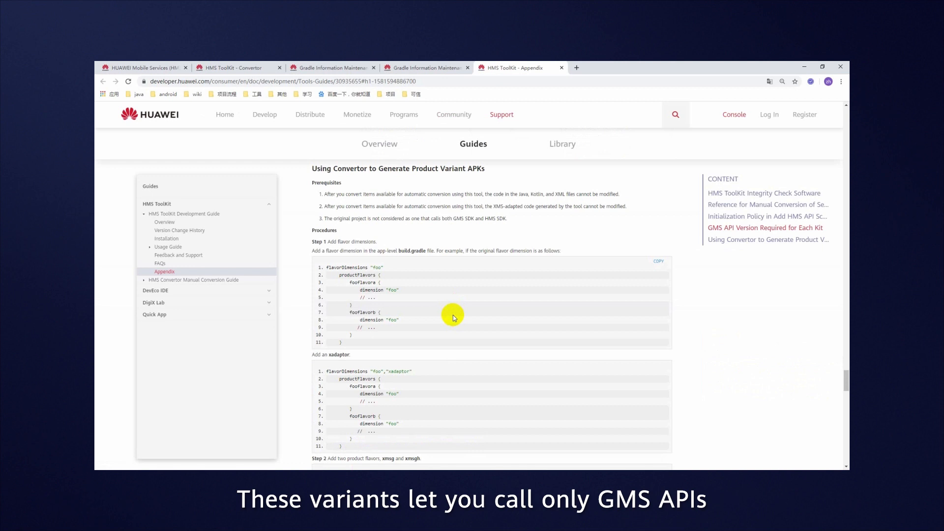
Step: Scroll through the HMS ToolKit Appendix steps on generating product variant APKs
{"action": "scroll", "scroll_direction": "down", "scroll_amount": 3}
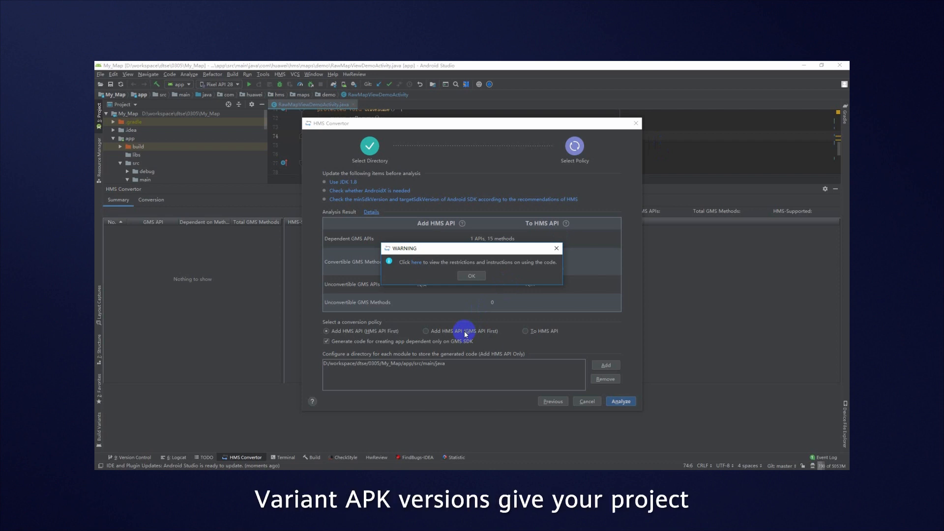
Step: Dismiss the GMS-only warning and choose the To HMS API conversion policy
{"action": "left_click", "coordinate": [471, 275]}
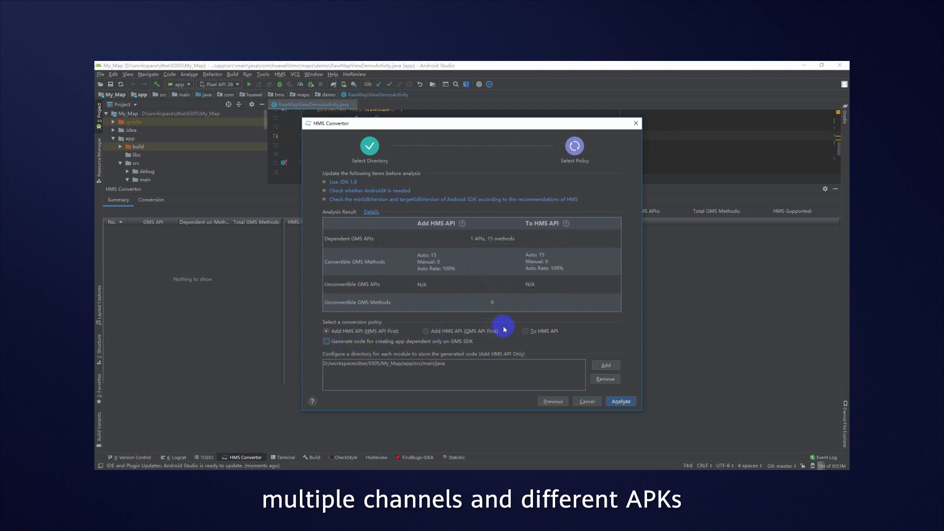
{"action": "left_click", "coordinate": [528, 331]}
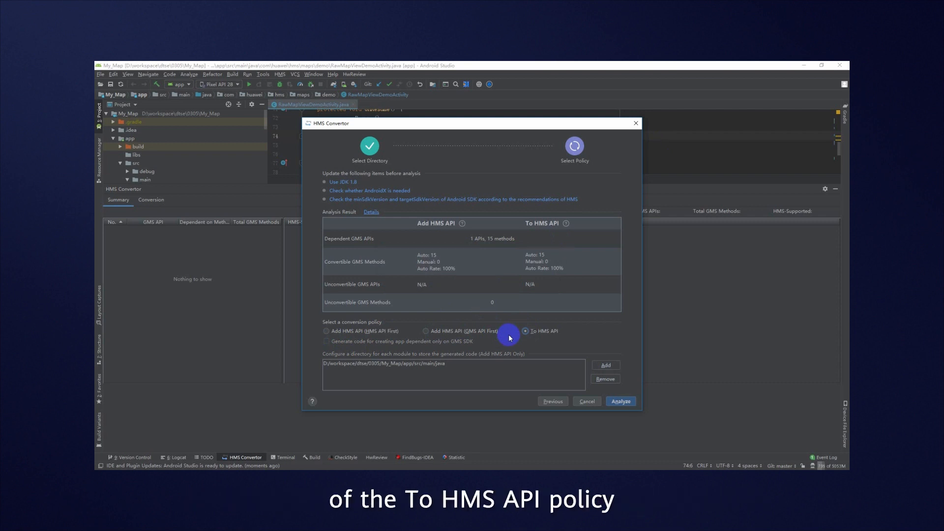
{"action": "mouse_move", "coordinate": [535, 347]}
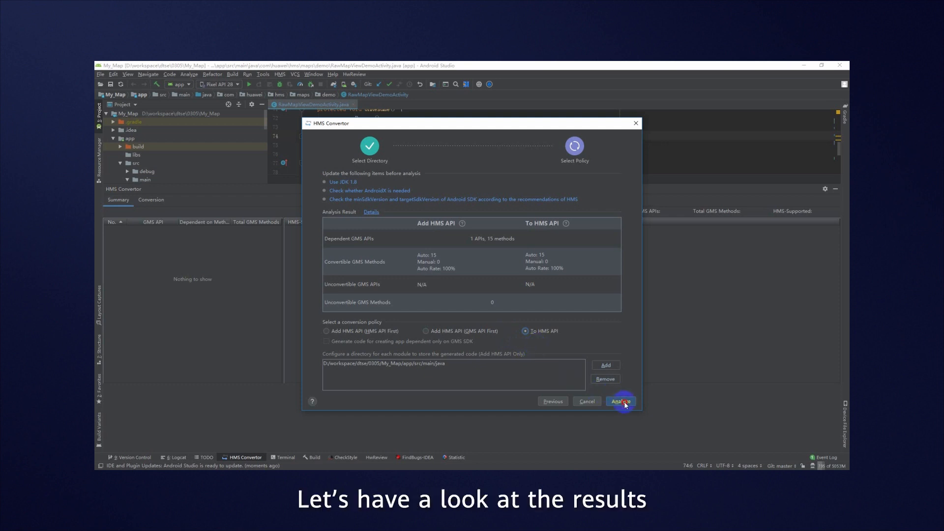
Step: Analyze My_Map to list the 17 conversion items, then deselect them all via the header checkbox
{"action": "left_click", "coordinate": [619, 401]}
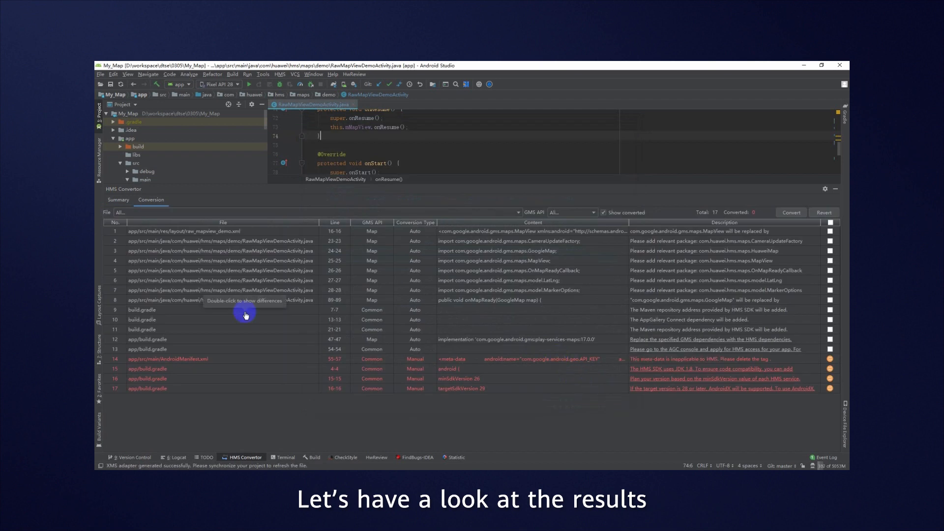
{"action": "mouse_move", "coordinate": [349, 258]}
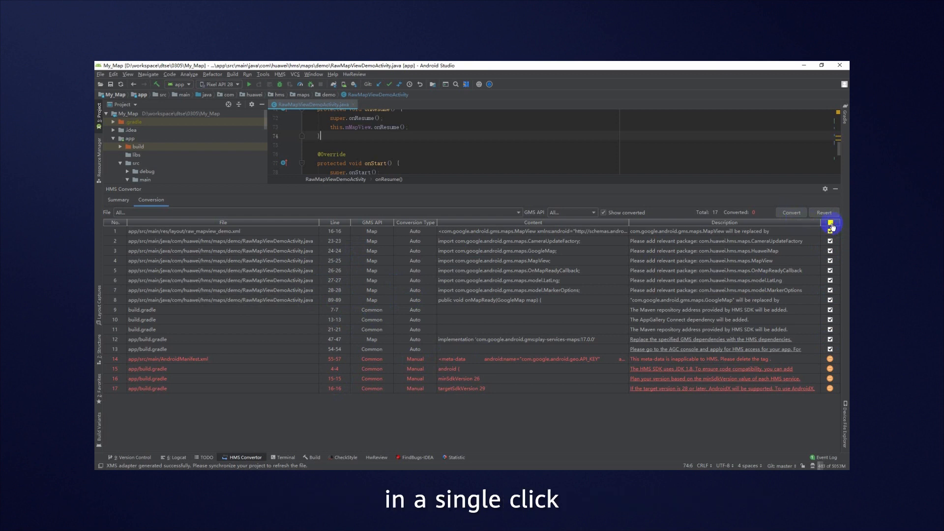
{"action": "left_click", "coordinate": [830, 227]}
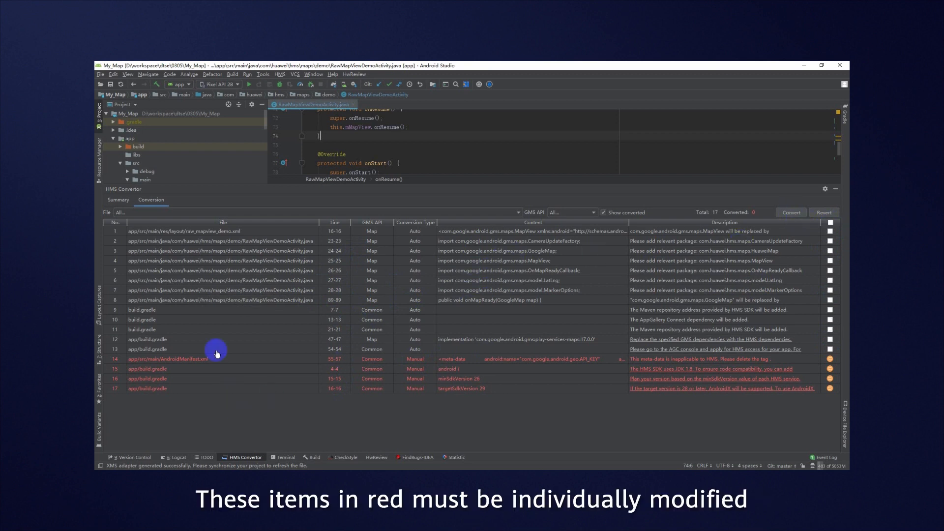
{"action": "mouse_move", "coordinate": [313, 371]}
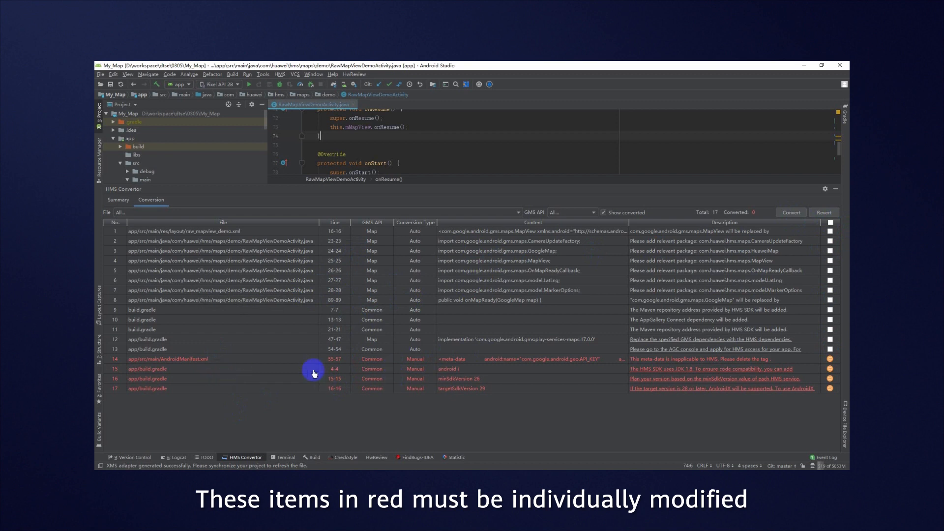
{"action": "mouse_move", "coordinate": [306, 218]}
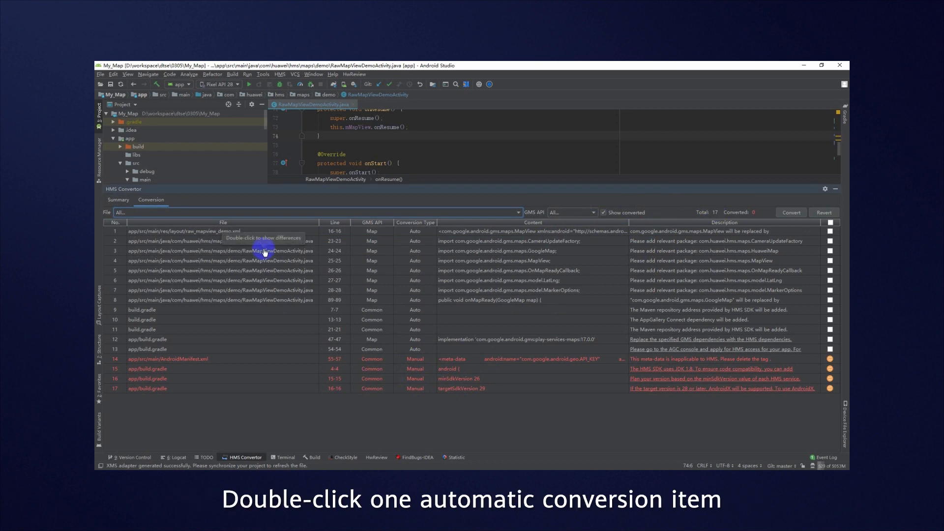
{"action": "double_click", "coordinate": [223, 240]}
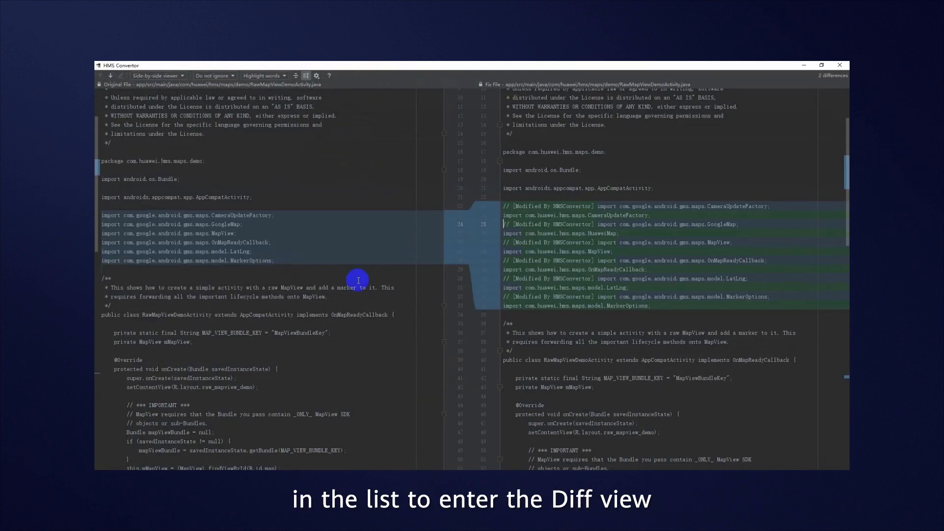
{"action": "mouse_move", "coordinate": [253, 216]}
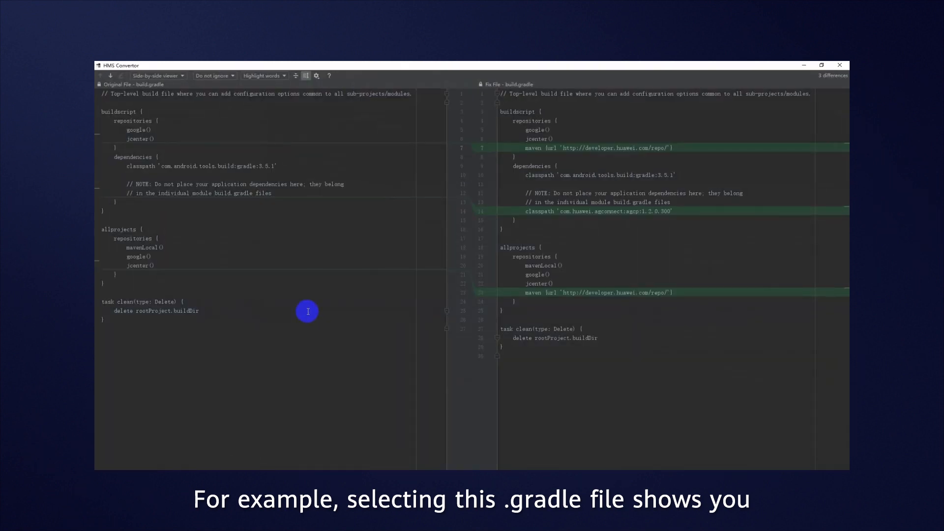
{"action": "mouse_move", "coordinate": [552, 191]}
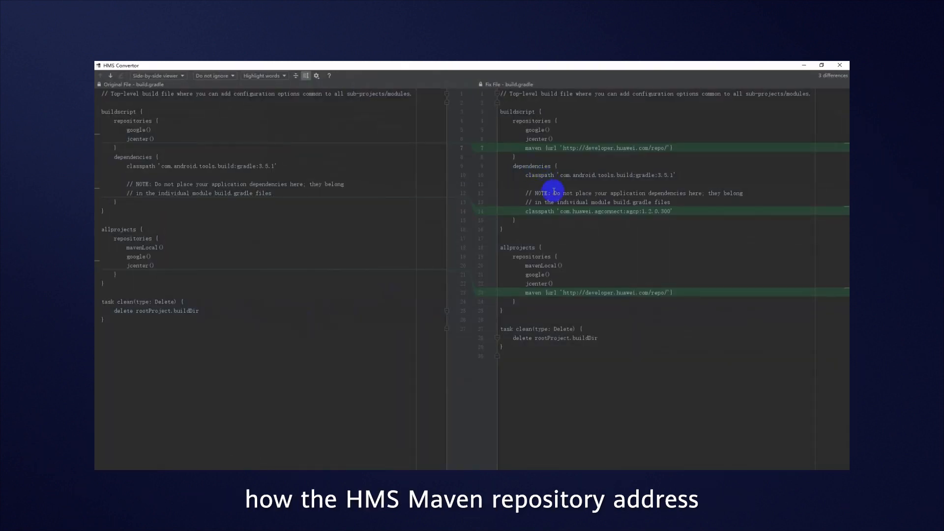
{"action": "mouse_move", "coordinate": [640, 217]}
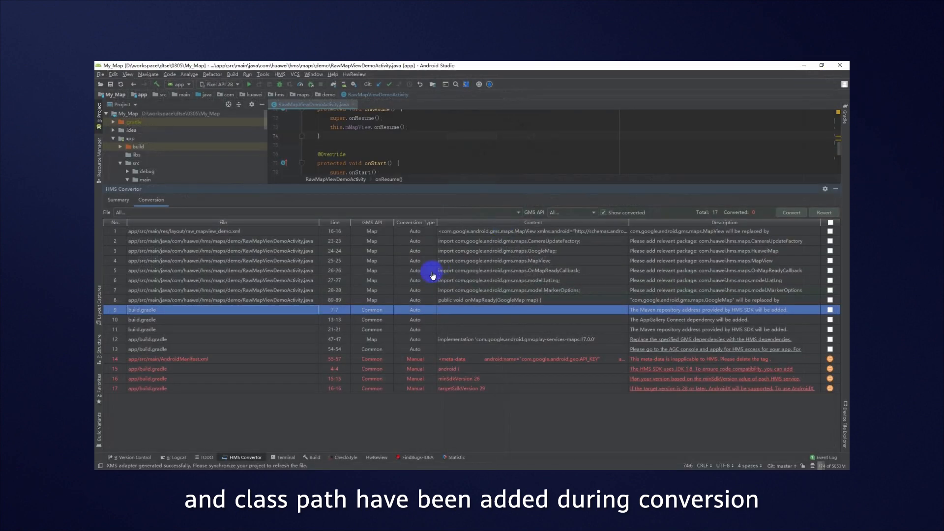
Step: Inspect one item's proposed differences, then select all items and Convert the 13 automatic ones
{"action": "double_click", "coordinate": [146, 340]}
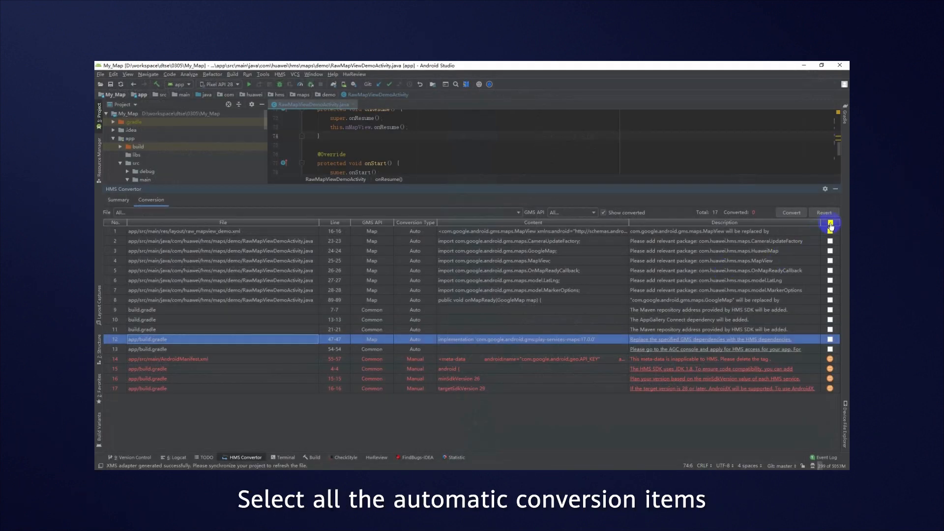
{"action": "left_click", "coordinate": [830, 222]}
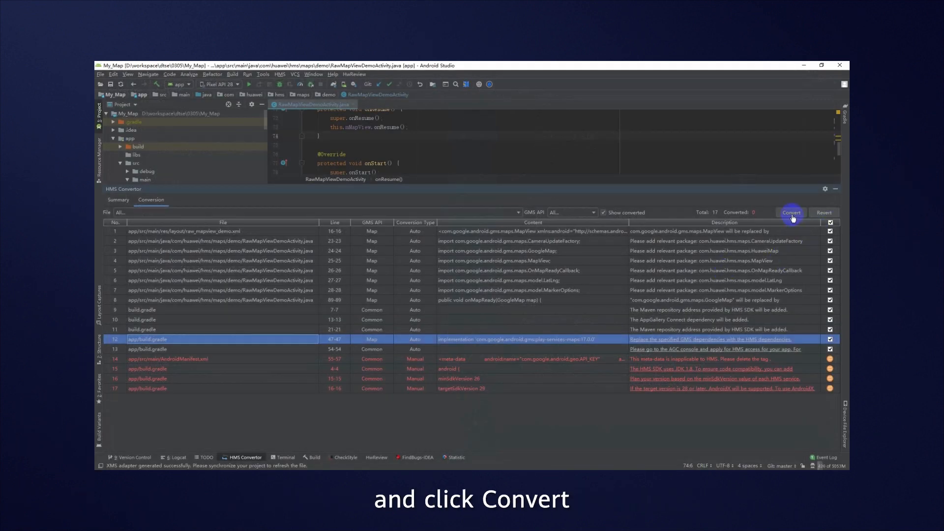
{"action": "left_click", "coordinate": [791, 212]}
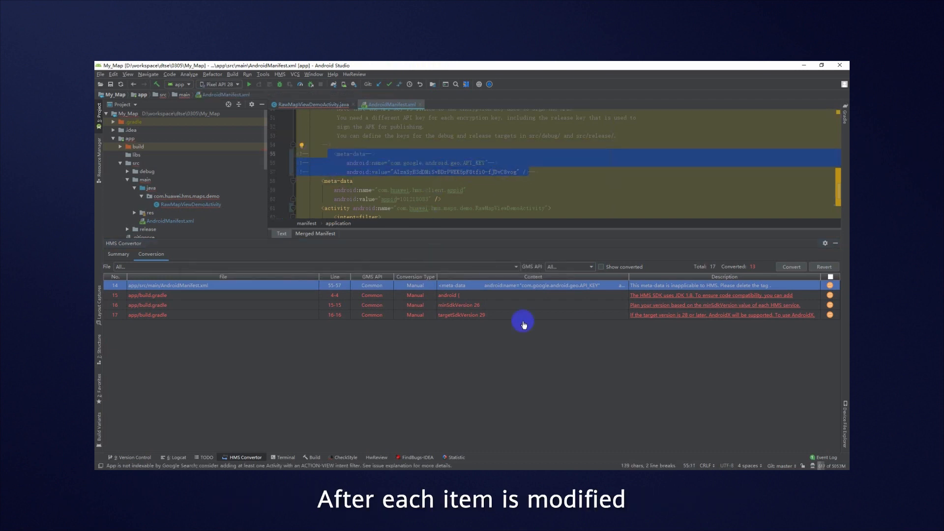
Step: Mark the AndroidManifest.xml API-key meta-data item as manually fixed (green status)
{"action": "left_click", "coordinate": [830, 285]}
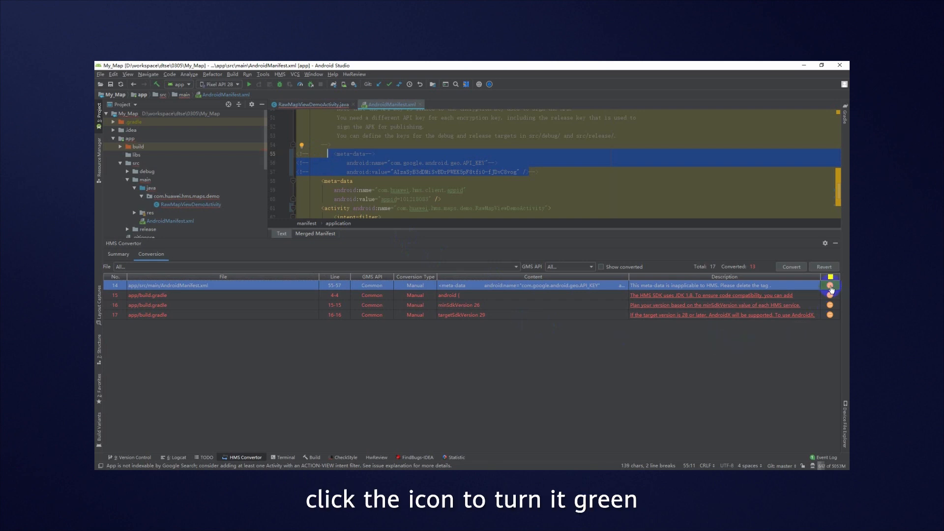
{"action": "left_click", "coordinate": [830, 285]}
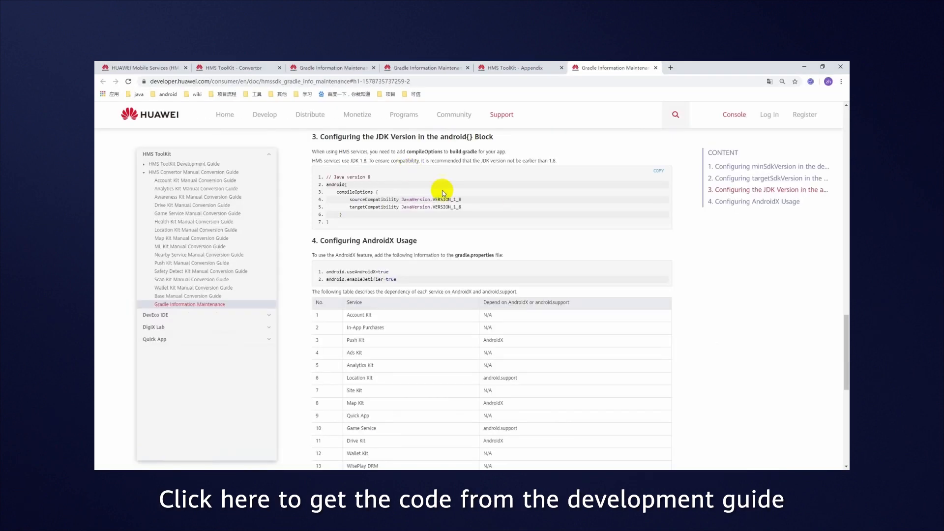
Step: Copy the Java 8 compileOptions snippet into build.gradle and bring up the minSdkVersion table
{"action": "left_click", "coordinate": [658, 172]}
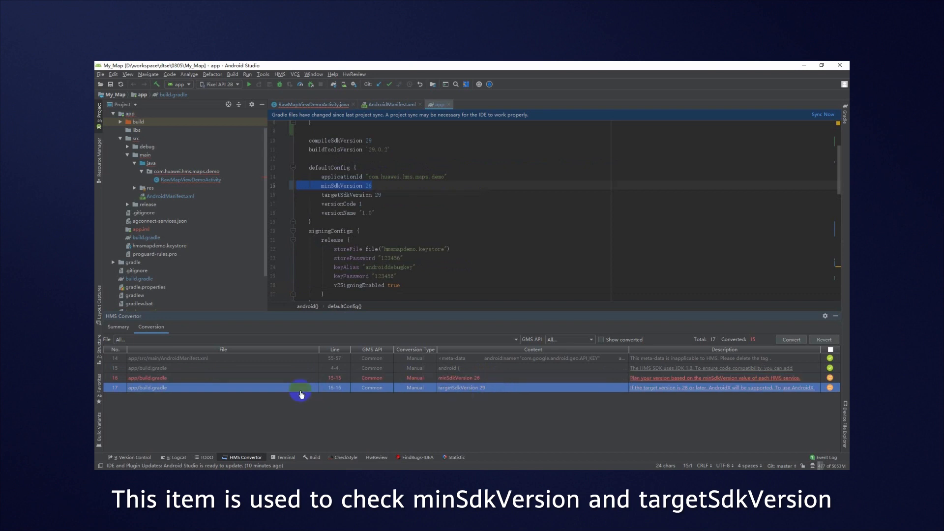
{"action": "left_click", "coordinate": [462, 387]}
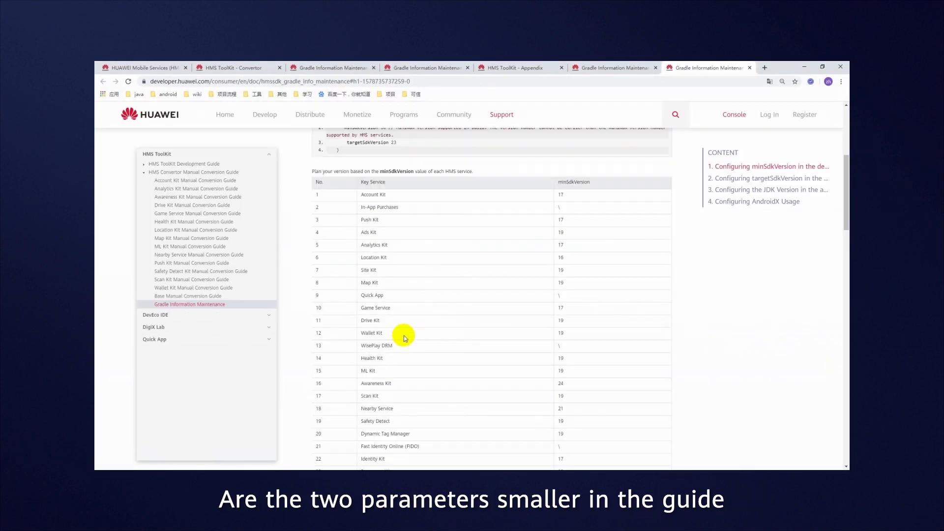
{"action": "mouse_move", "coordinate": [362, 286]}
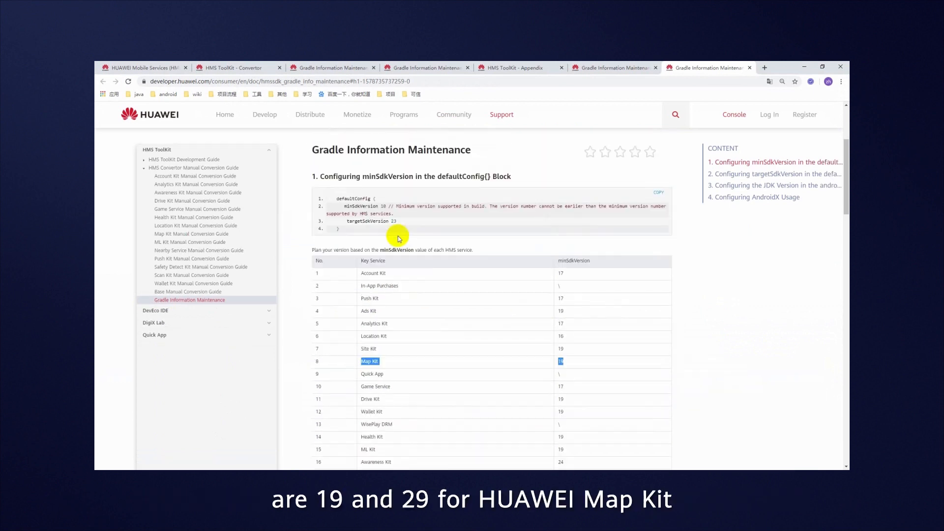
Step: Scroll the Gradle Information Maintenance table down to the Map Kit minSdkVersion 19 row
{"action": "scroll", "scroll_direction": "down", "scroll_amount": 3}
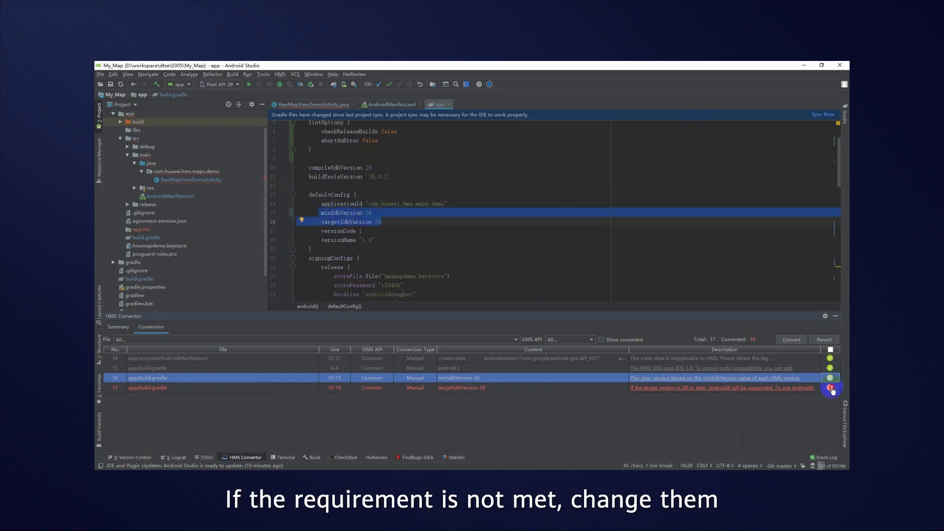
Step: Mark the targetSdkVersion row resolved, bringing converted items to 17 of 17
{"action": "left_click", "coordinate": [830, 378]}
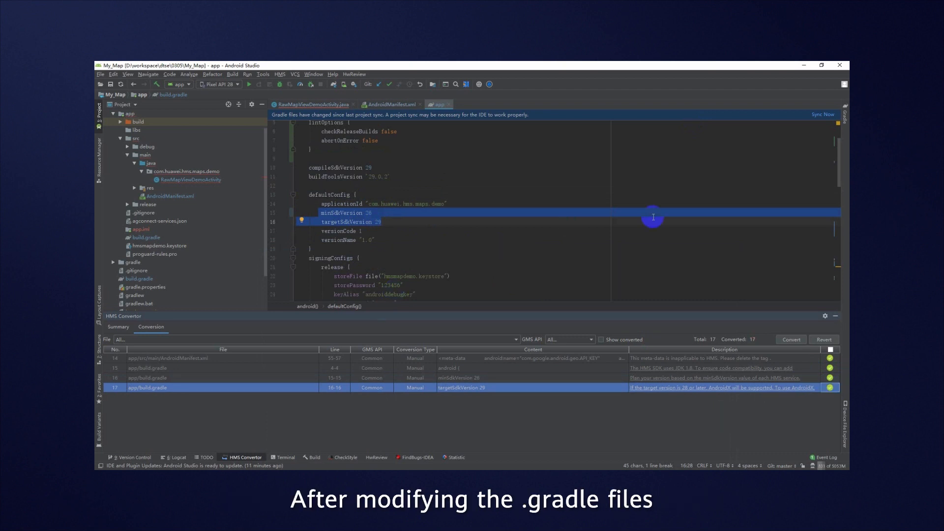
{"action": "mouse_move", "coordinate": [453, 119]}
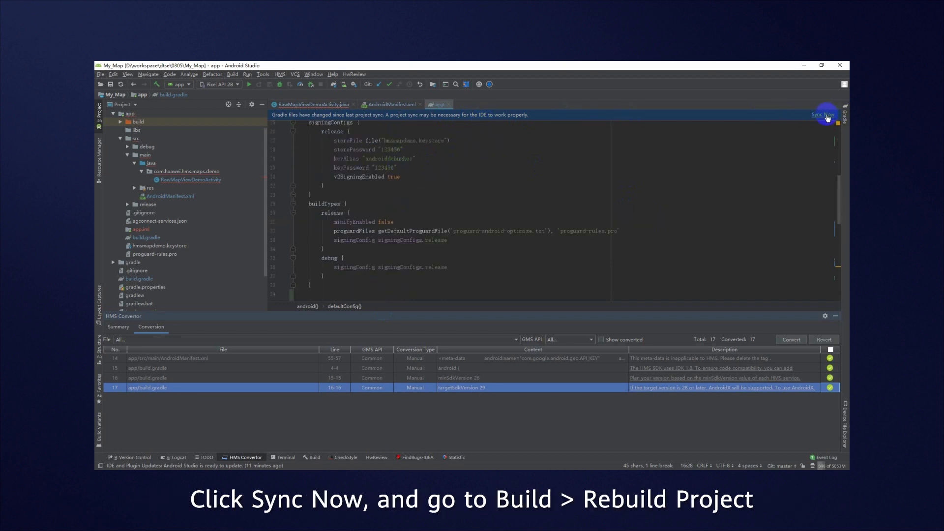
Step: Sync My_Map with the changed Gradle files, then run Build > Rebuild Project
{"action": "left_click", "coordinate": [822, 114]}
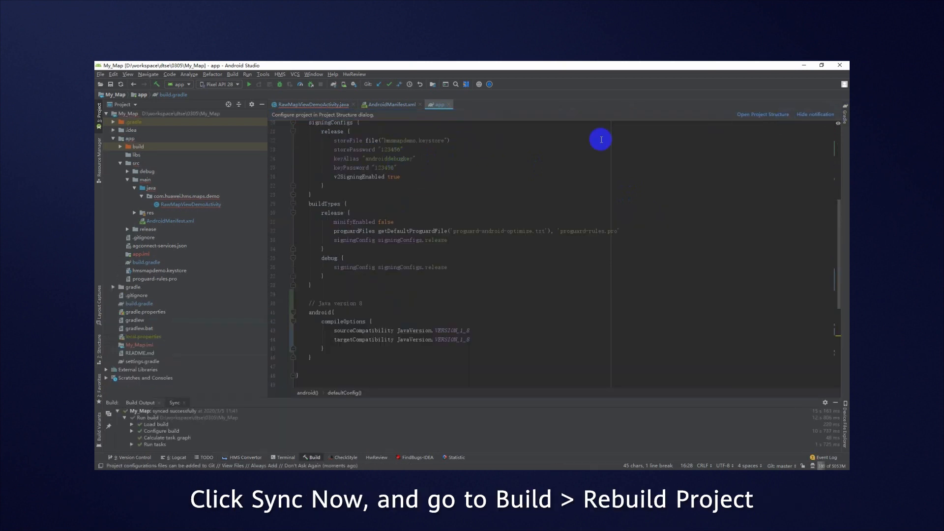
{"action": "left_click", "coordinate": [232, 74]}
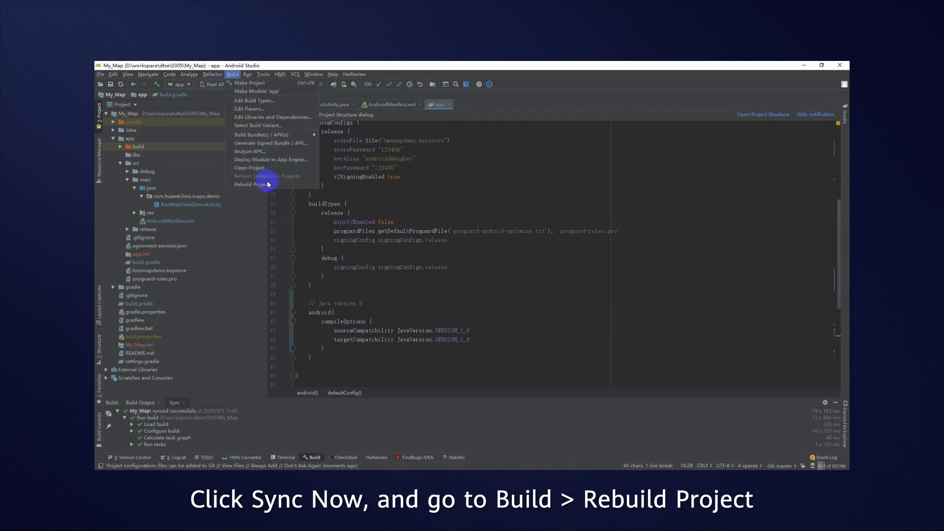
{"action": "left_click", "coordinate": [249, 184]}
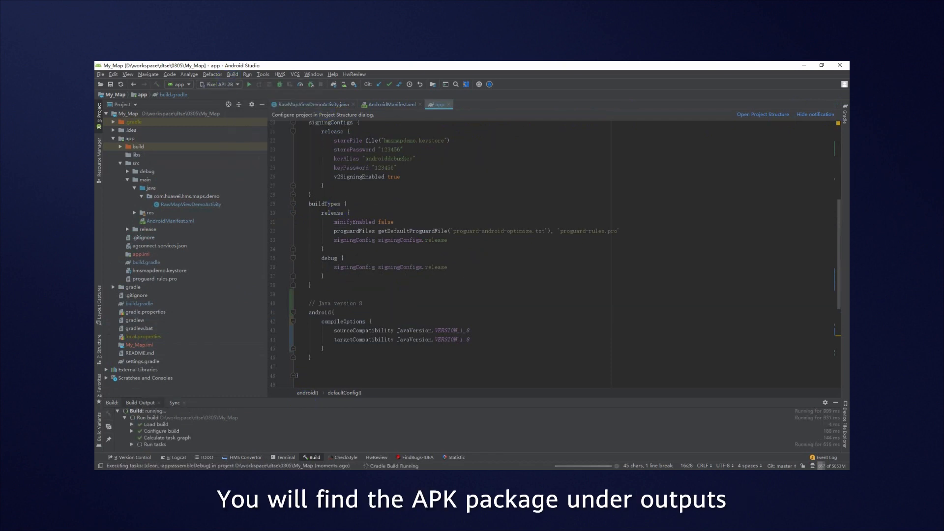